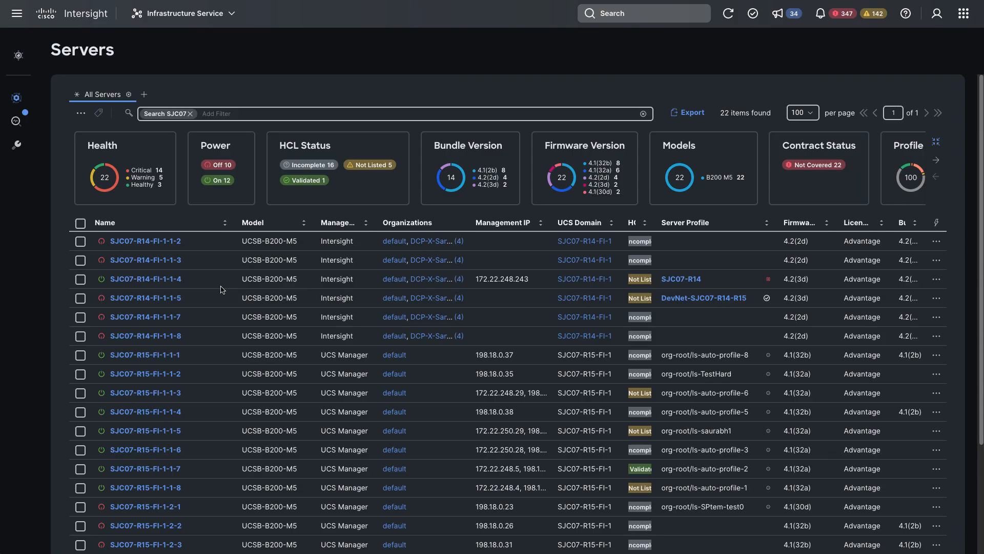
Select servers SJC07-R14-FI-1-1-7 and 1-1-8 and bring up their bulk-action VMware options
{"action": "left_click", "coordinate": [80, 316]}
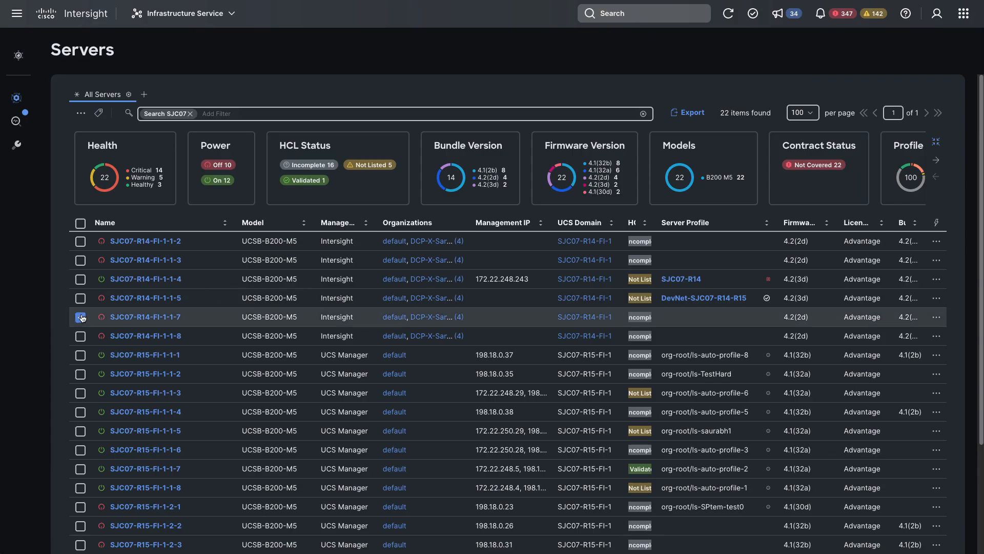
{"action": "left_click", "coordinate": [80, 317]}
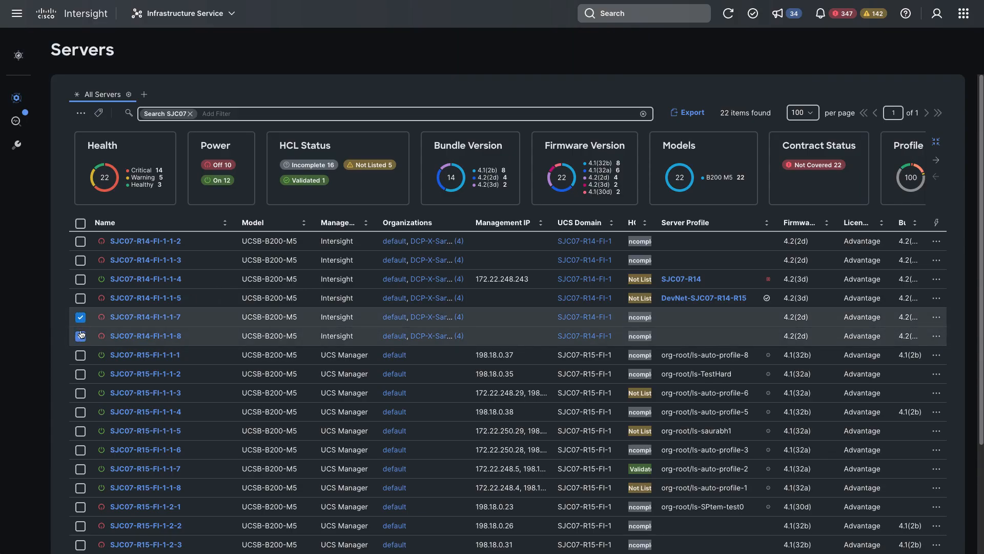
{"action": "left_click", "coordinate": [80, 113]}
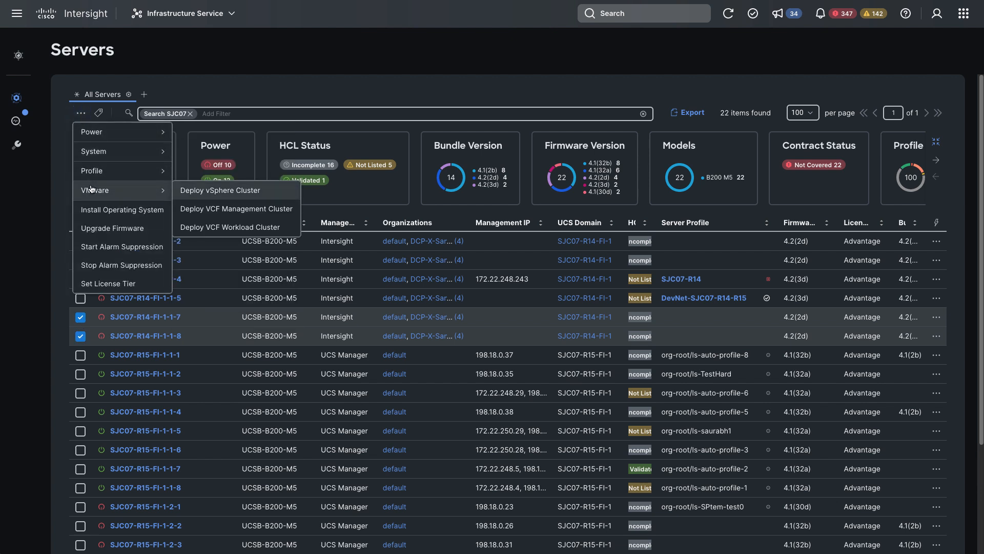
{"action": "mouse_move", "coordinate": [268, 192]}
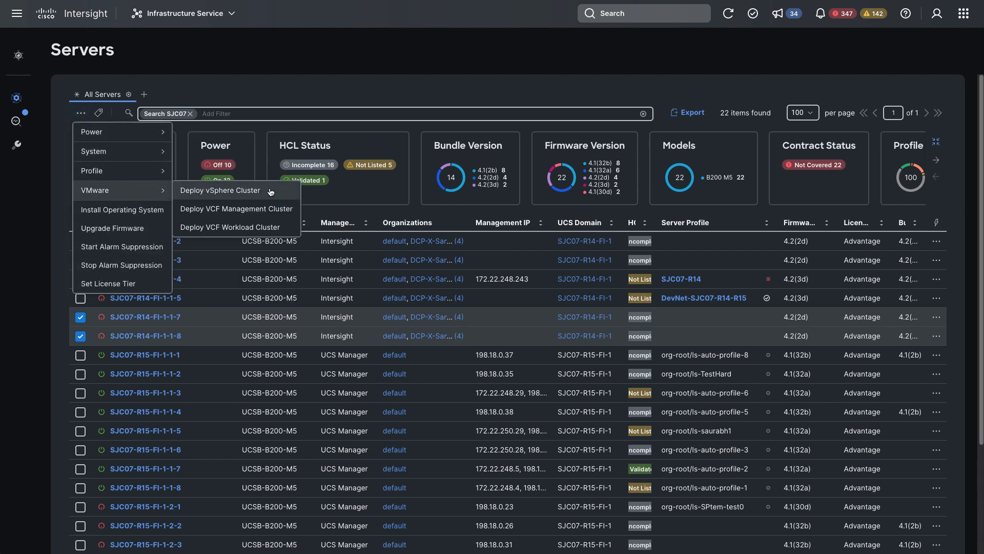
Launch Deploy vSphere Cluster, keep default organization and name, and reach Profile Configuration
{"action": "left_click", "coordinate": [219, 191]}
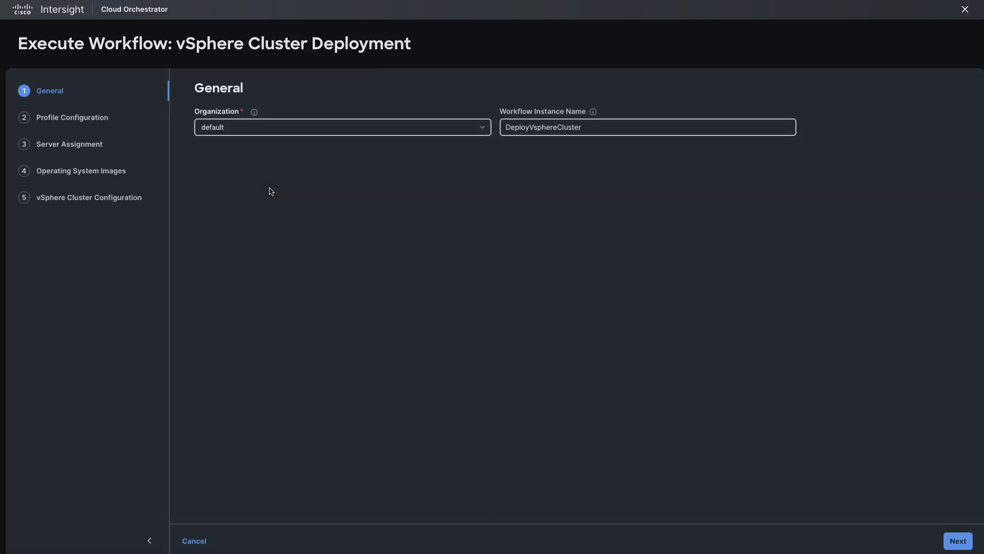
{"action": "mouse_move", "coordinate": [626, 480]}
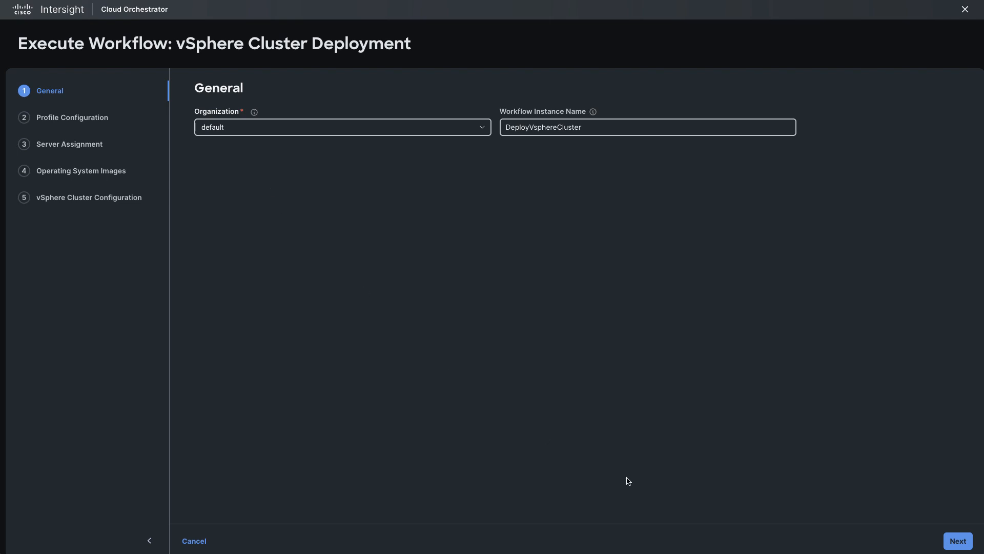
{"action": "mouse_move", "coordinate": [916, 482]}
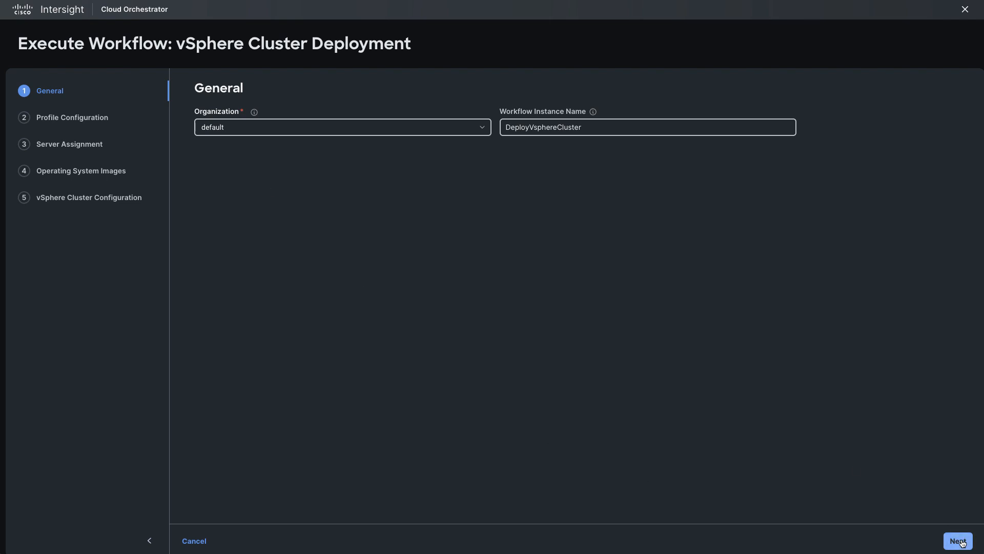
{"action": "left_click", "coordinate": [958, 541]}
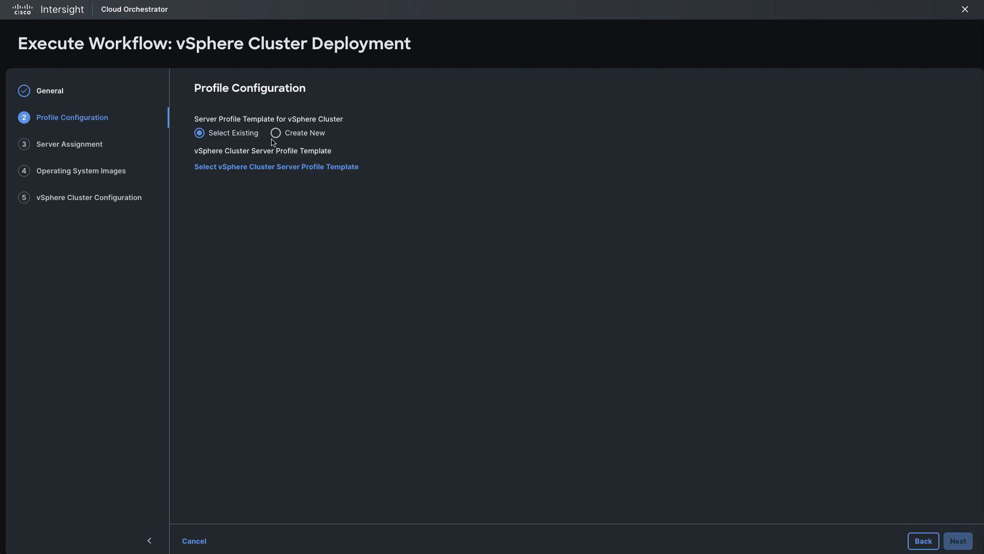
Create a new server profile template named SJC07-ESXi with policy prefix SJC07-ESXi
{"action": "left_click", "coordinate": [275, 133]}
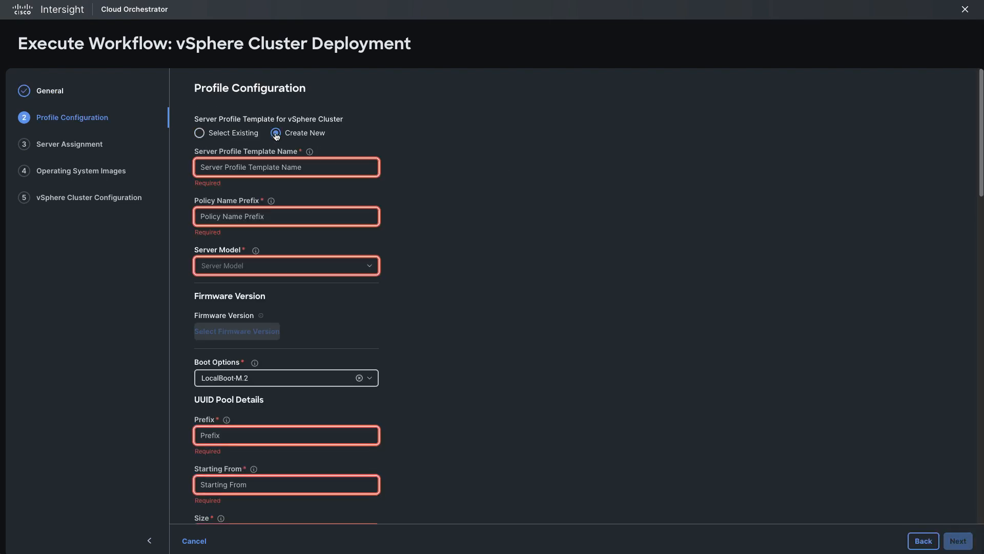
{"action": "left_click", "coordinate": [275, 133]}
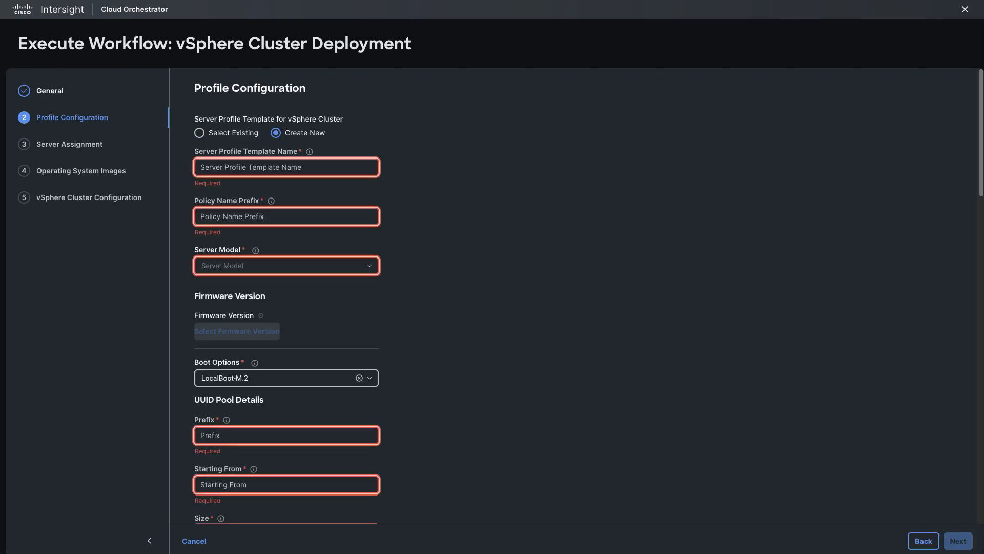
{"action": "type", "text": "S"}
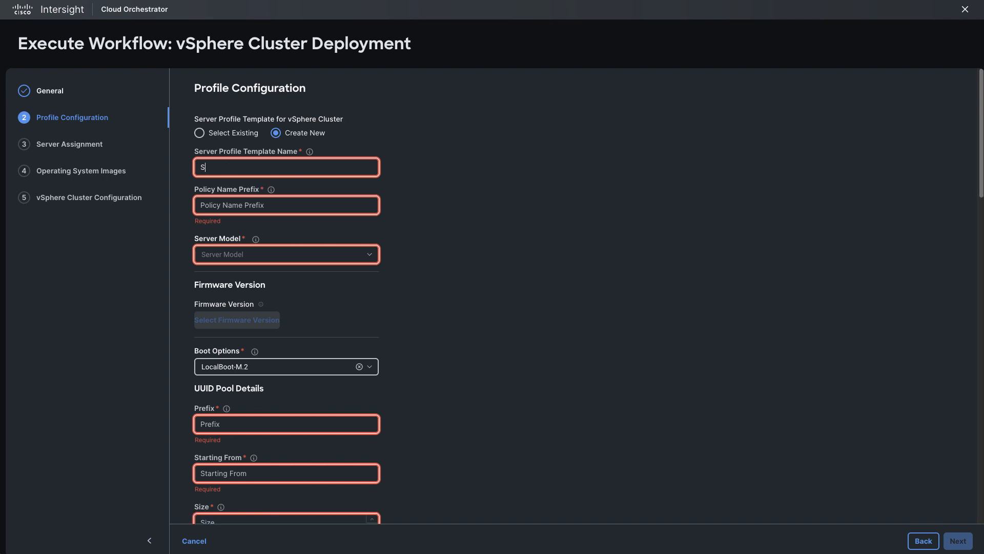
{"action": "type", "text": "JC07-ESX"}
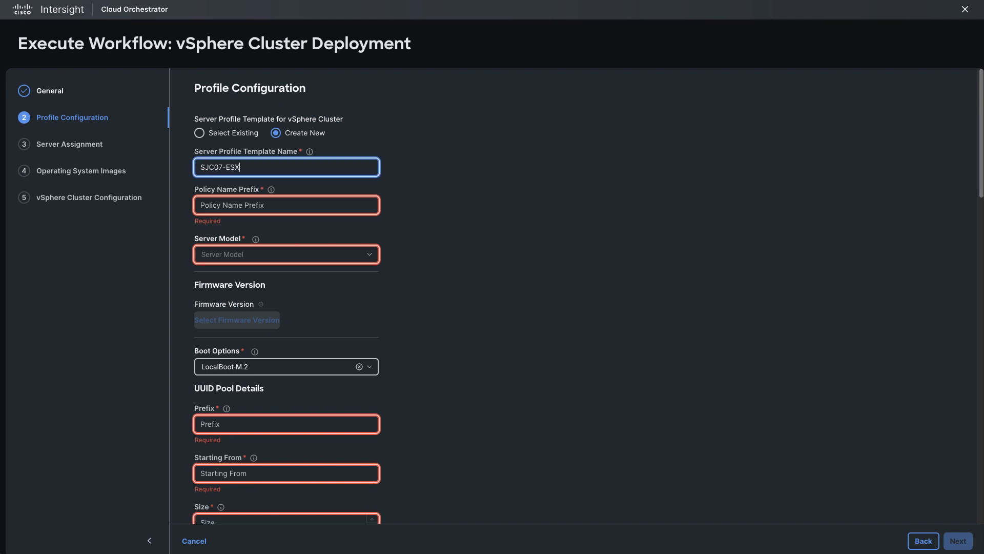
{"action": "type", "text": "i"}
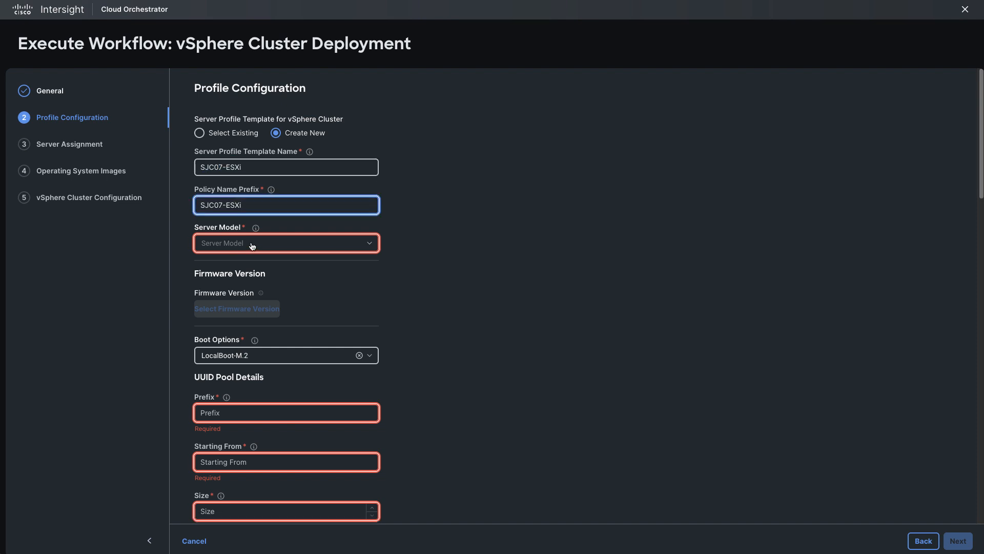
Set server model UCSB-B200-M5 and firmware version 5.2(0.230127)
{"action": "left_click", "coordinate": [285, 243]}
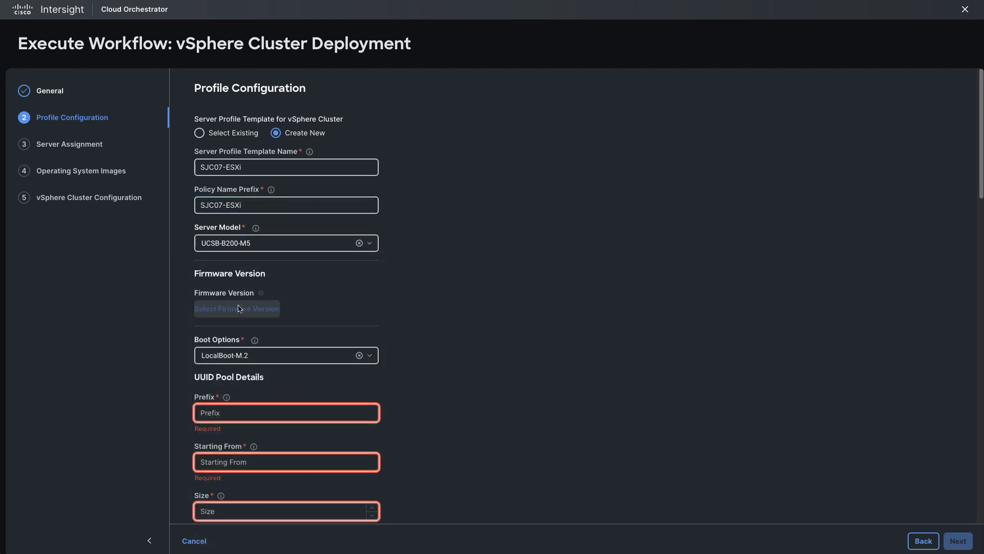
{"action": "left_click", "coordinate": [236, 309]}
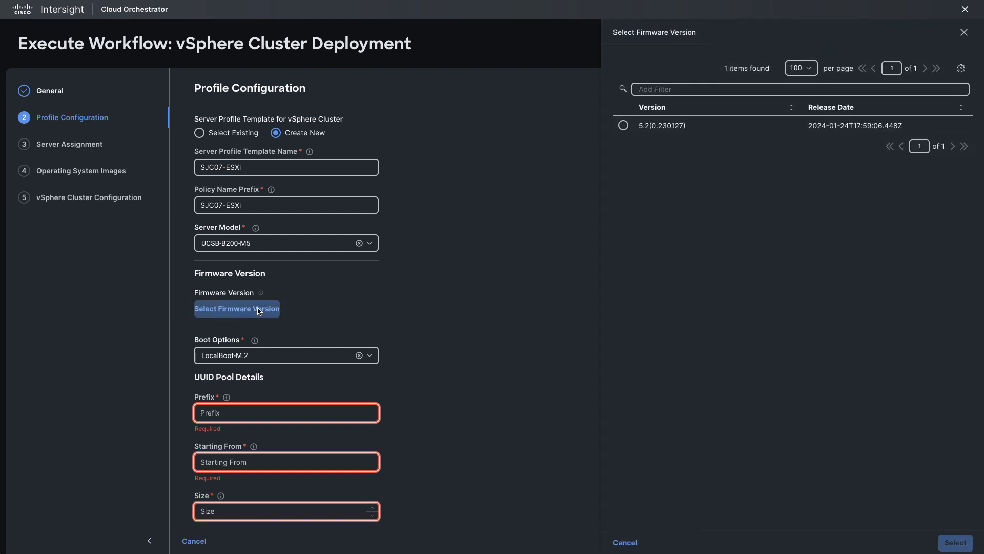
{"action": "left_click", "coordinate": [622, 125]}
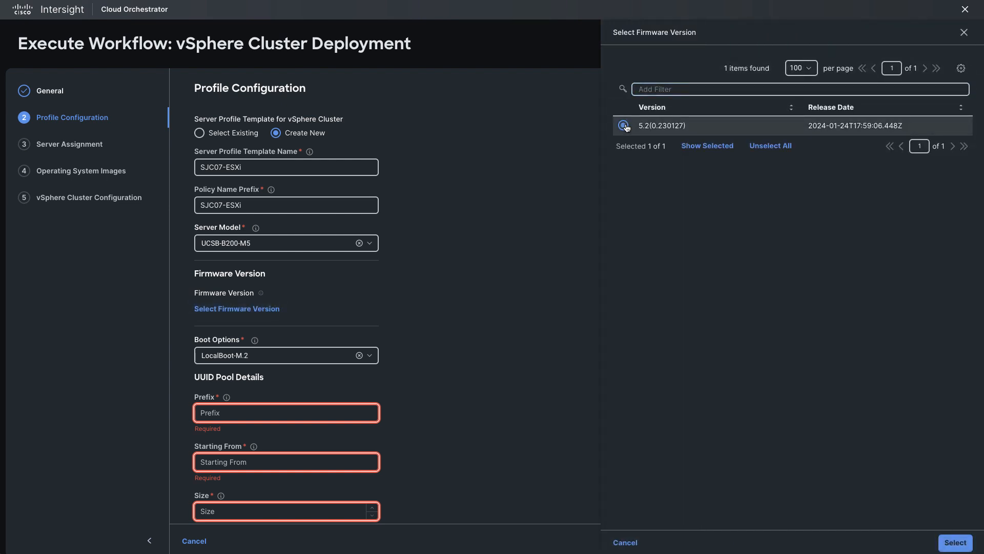
{"action": "left_click", "coordinate": [955, 541]}
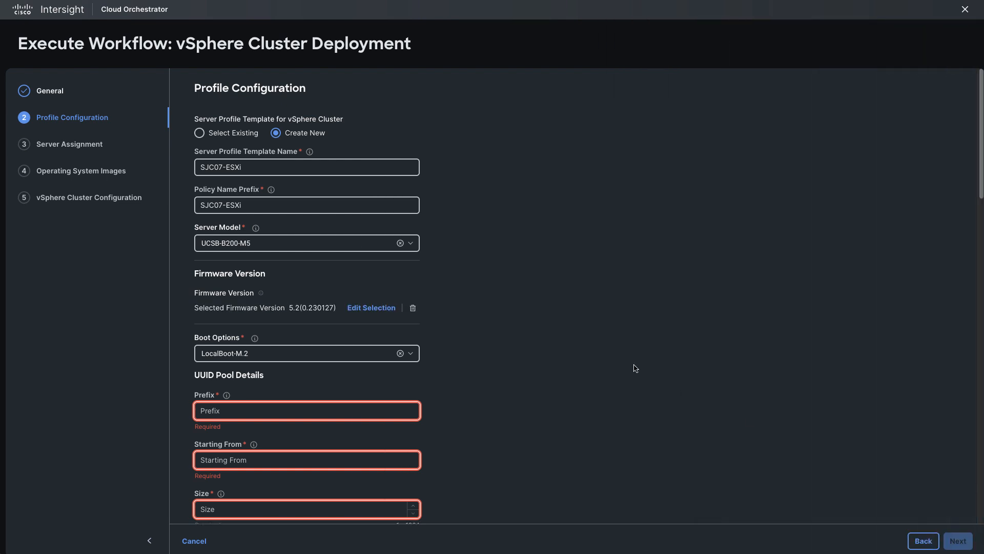
{"action": "scroll", "scroll_direction": "down", "scroll_amount": 3}
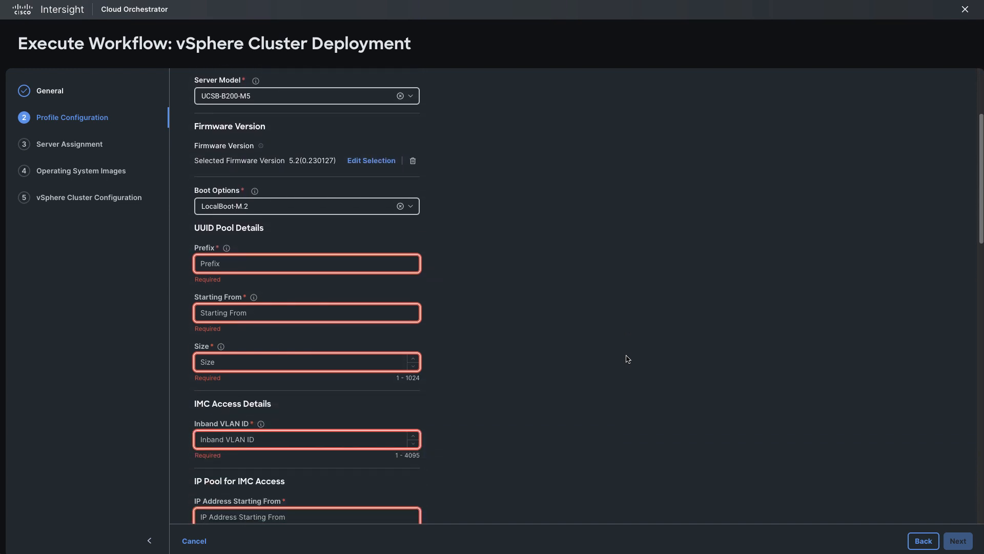
{"action": "mouse_move", "coordinate": [523, 222]}
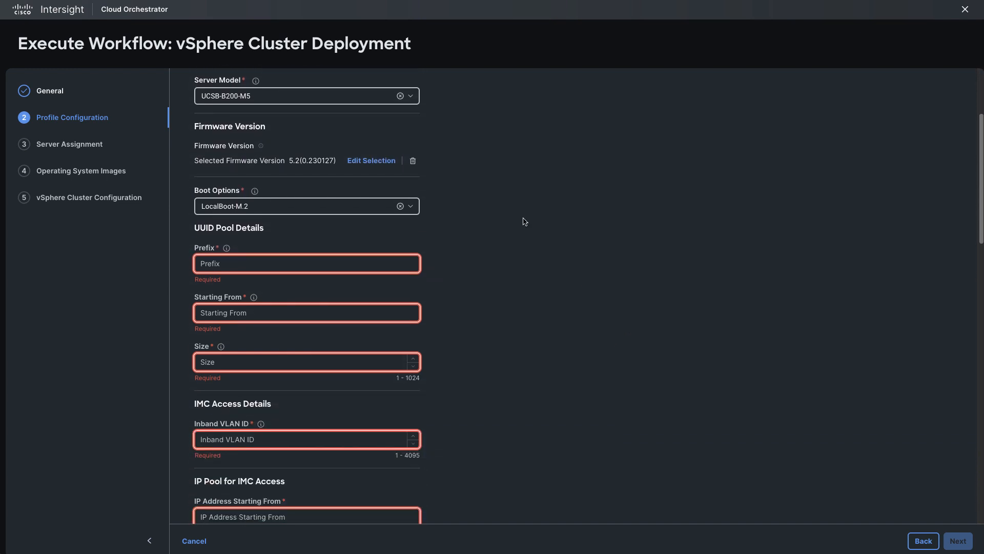
{"action": "left_click", "coordinate": [307, 206]}
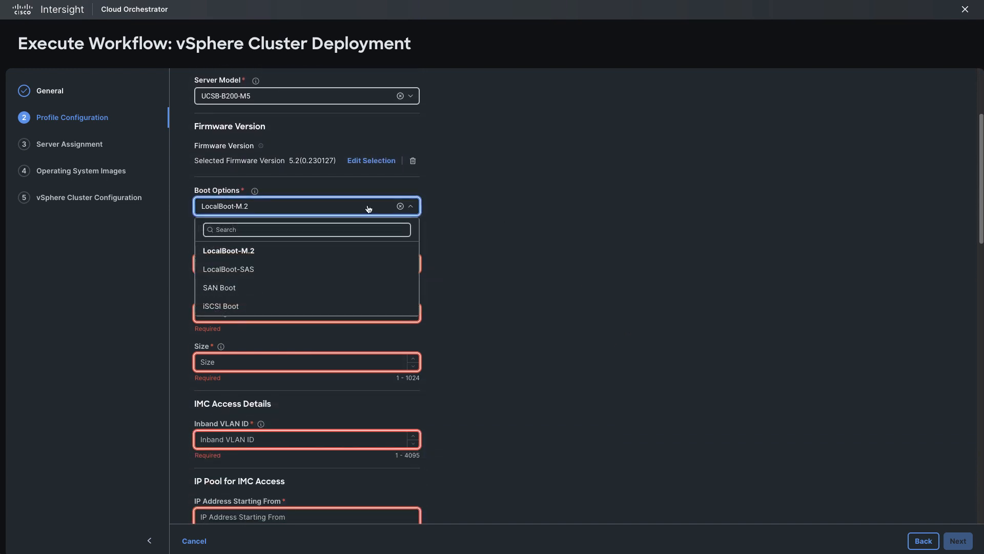
{"action": "left_click", "coordinate": [229, 270]}
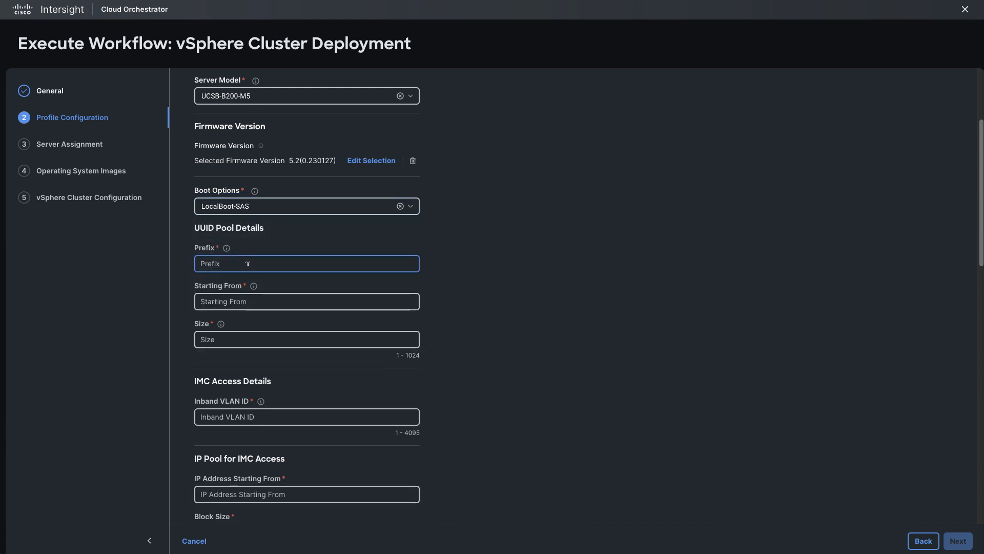
{"action": "left_click", "coordinate": [958, 540]}
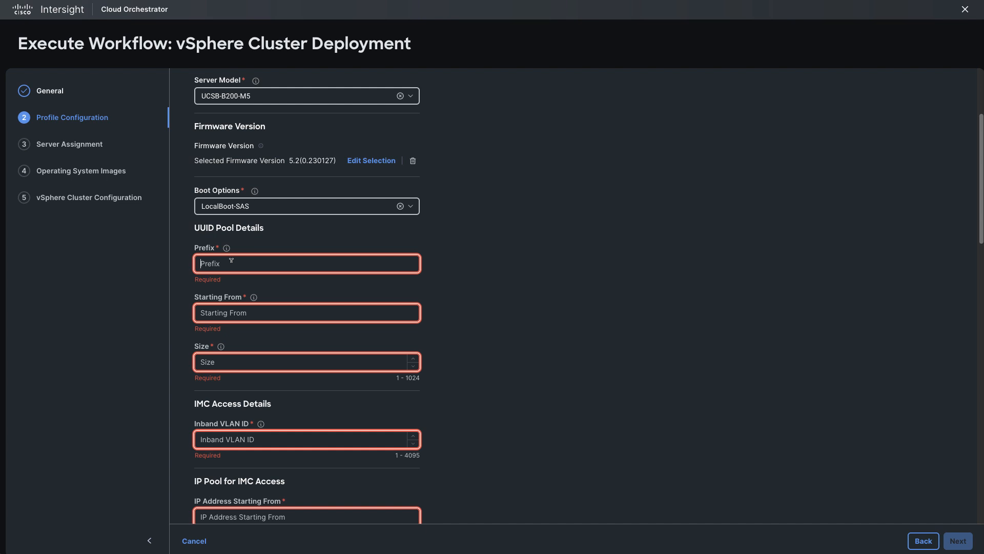
{"action": "type", "text": "0000000"}
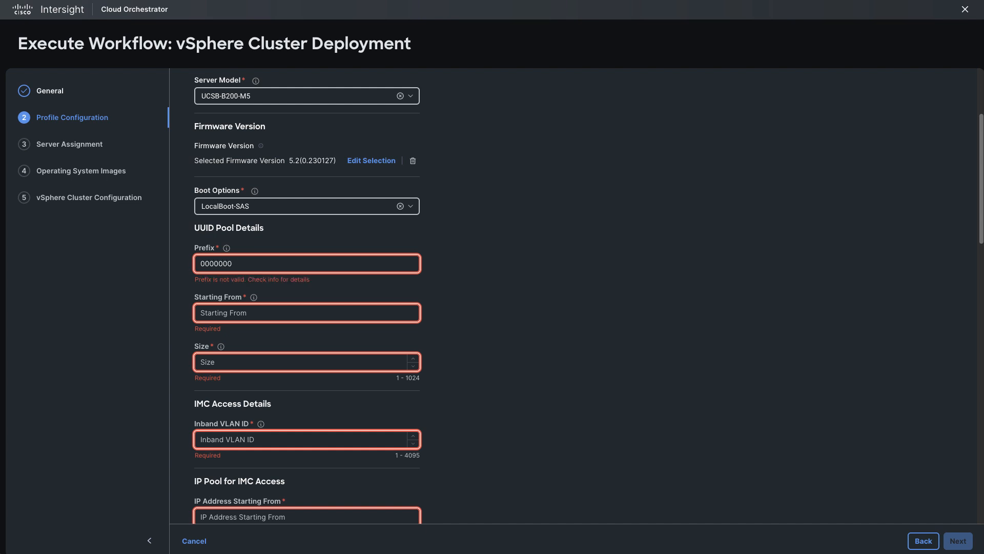
{"action": "type", "text": "00000000-0000-cafe"}
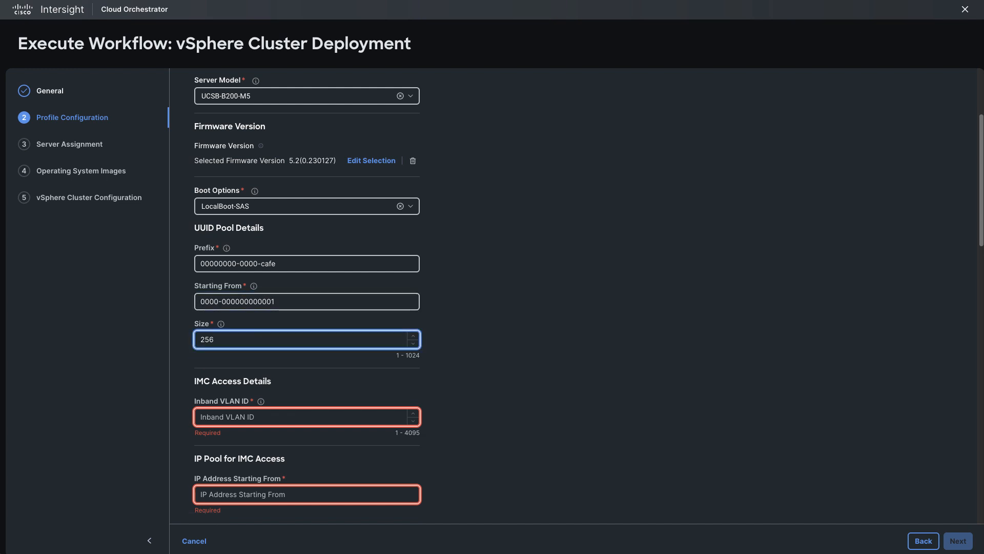
Set inband VLAN 248, IMC IP pool from 172.22.248.x, DNS 171.70 and the IMC local user 'ad'
{"action": "type", "text": "248"}
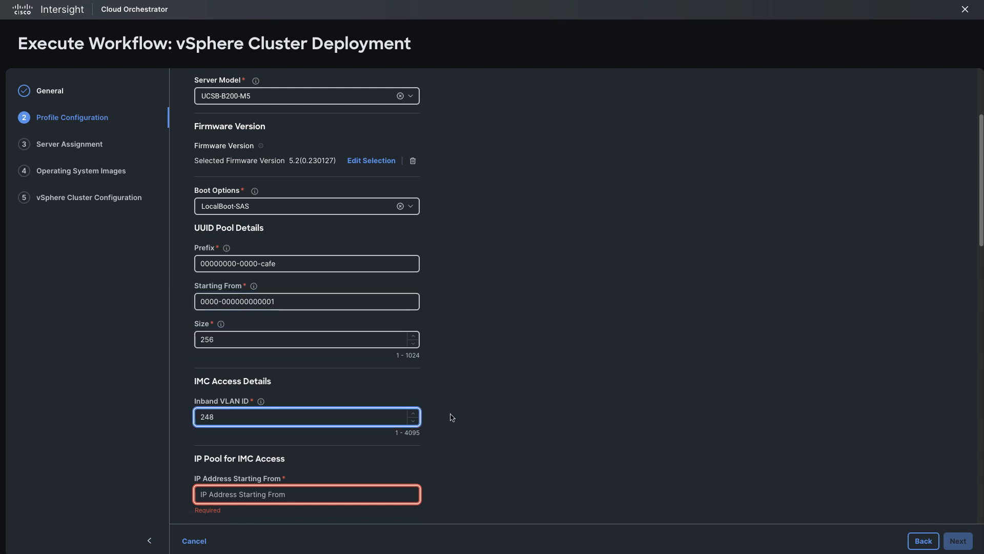
{"action": "type", "text": "172.22.248.220"}
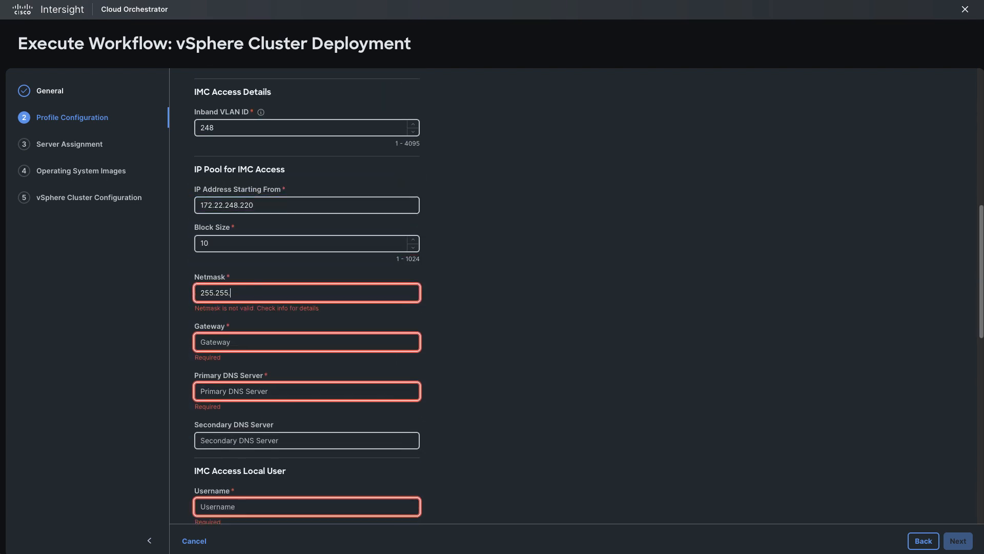
{"action": "scroll", "scroll_direction": "down", "scroll_amount": 3}
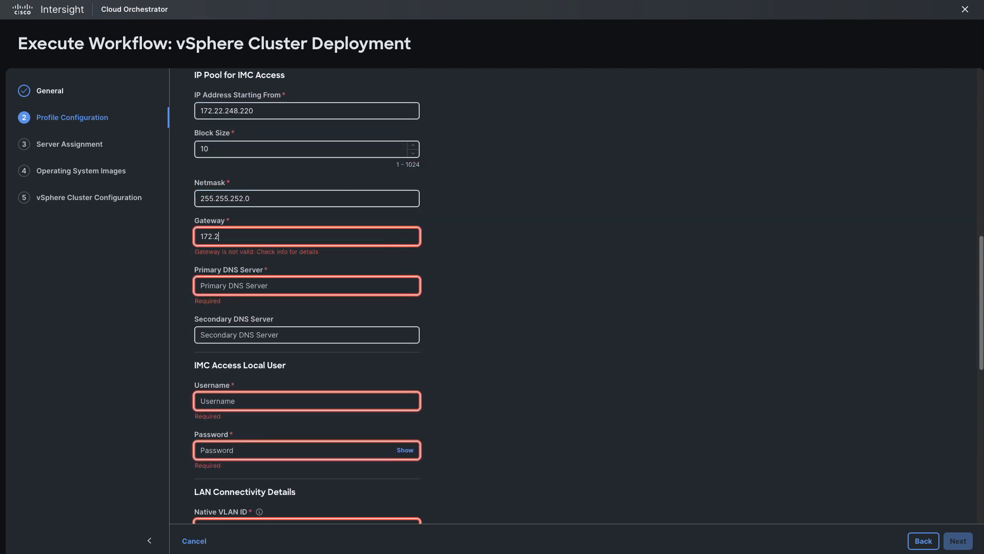
{"action": "type", "text": "171.70"}
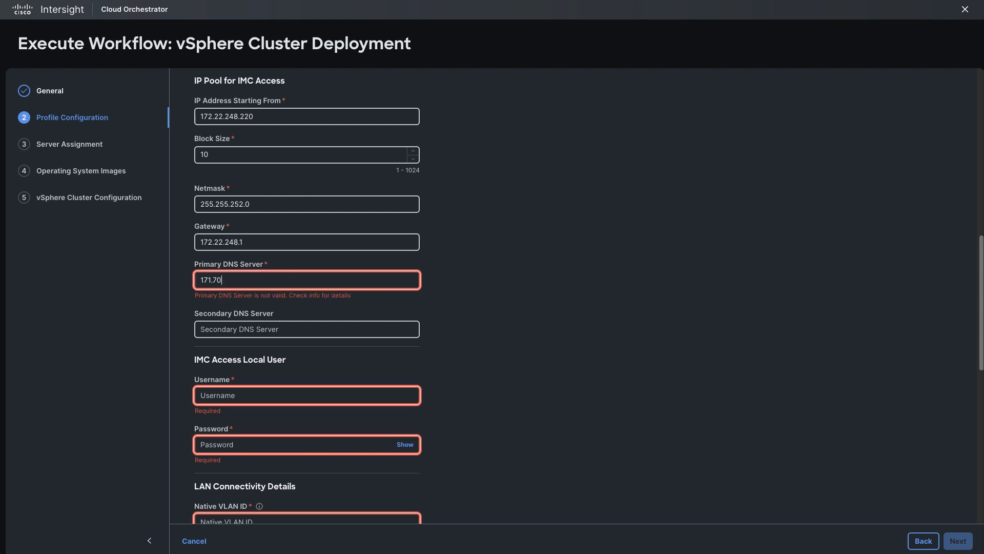
{"action": "type", "text": "admin_esxi"}
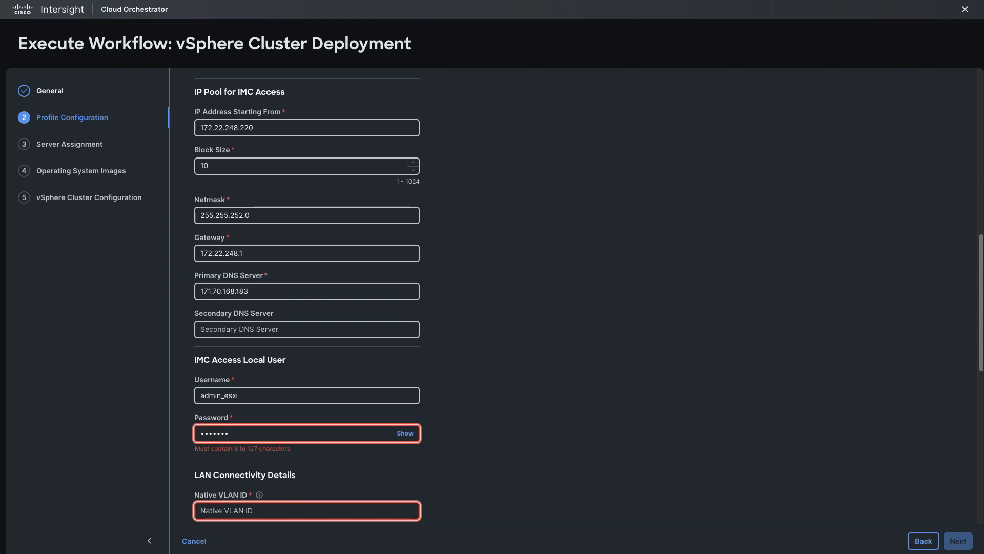
Set LAN VLAN IDs to 248, MAC pools from 00:25:b5:ab:aa:00 size 256, and reach Server Assignment
{"action": "scroll", "scroll_direction": "down", "scroll_amount": 3}
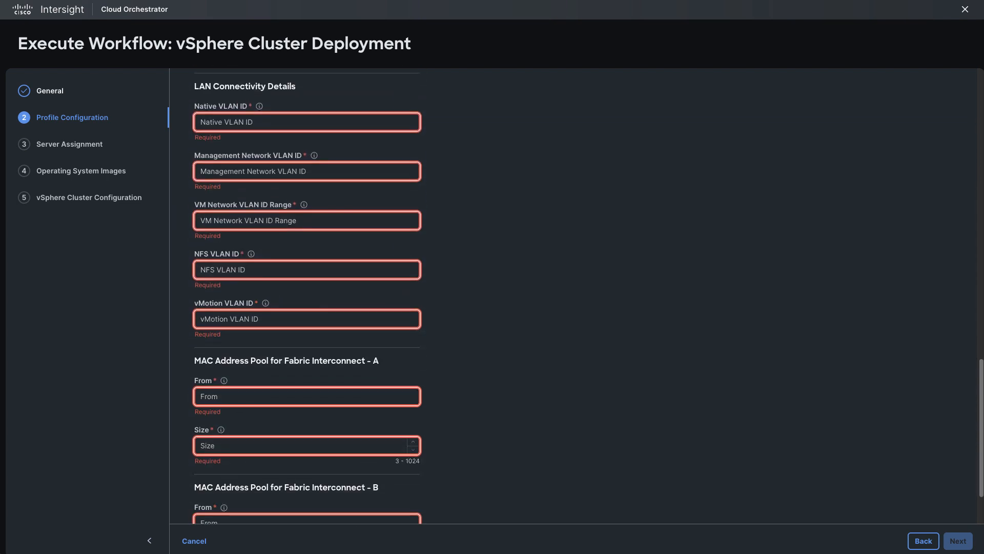
{"action": "type", "text": "248"}
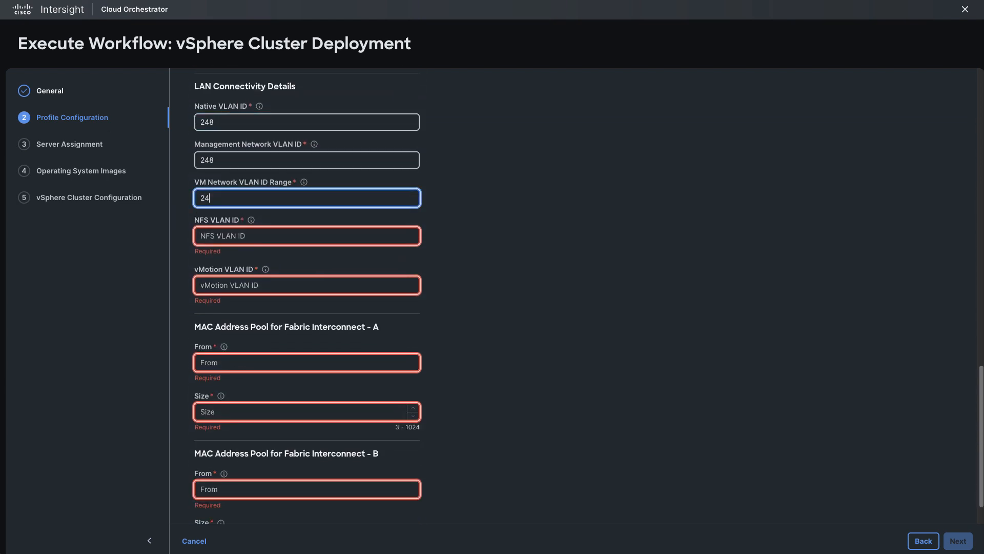
{"action": "type", "text": "248"}
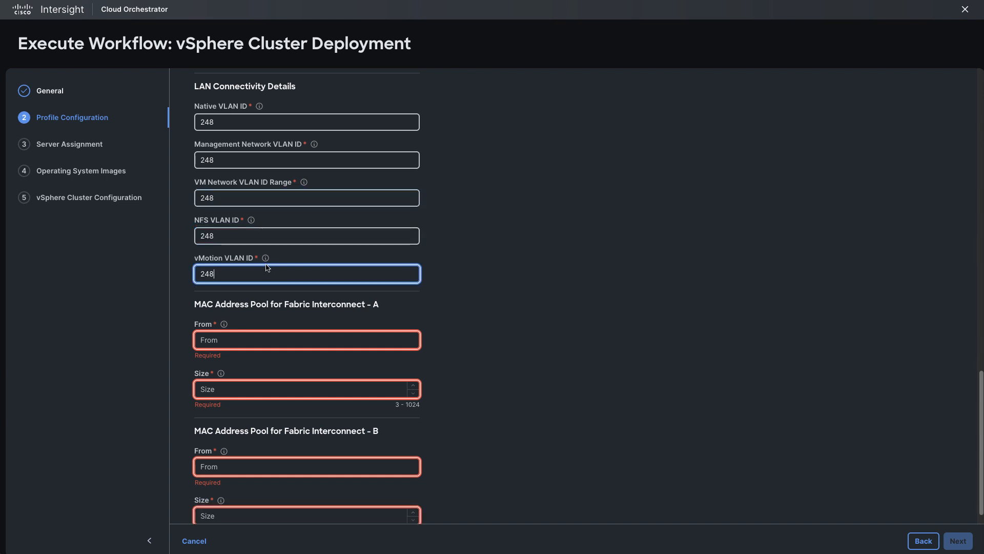
{"action": "mouse_move", "coordinate": [301, 194]}
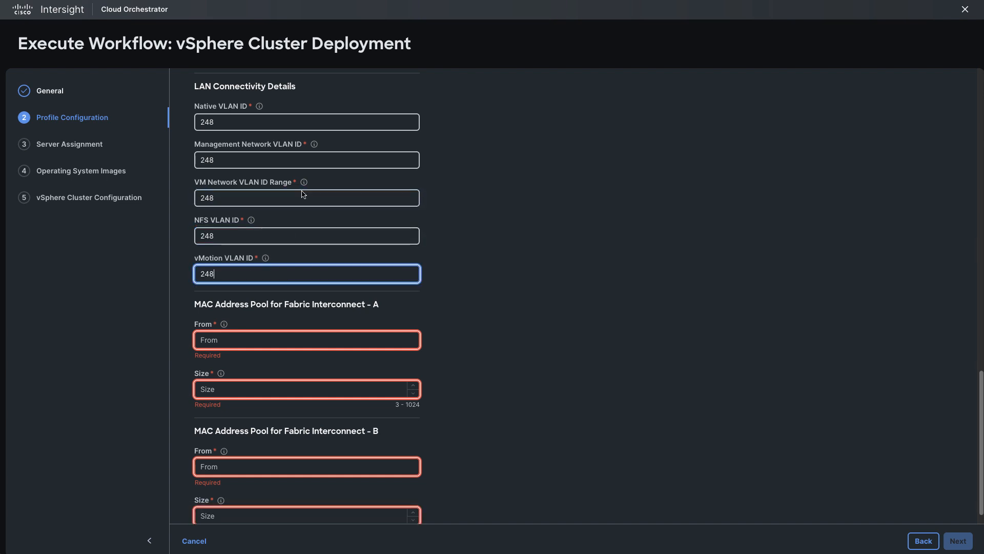
{"action": "type", "text": "00:25:"}
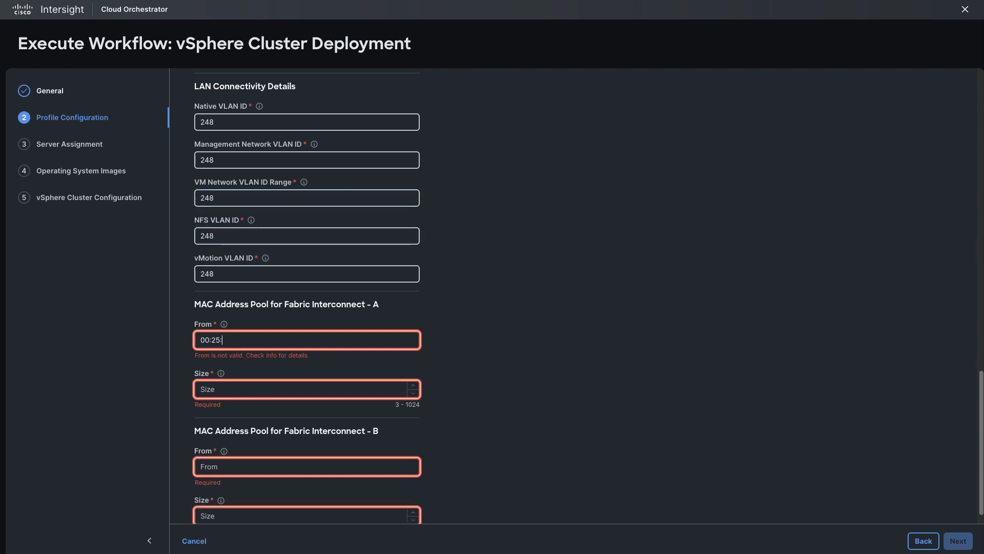
{"action": "type", "text": "b5:ab:aa:00"}
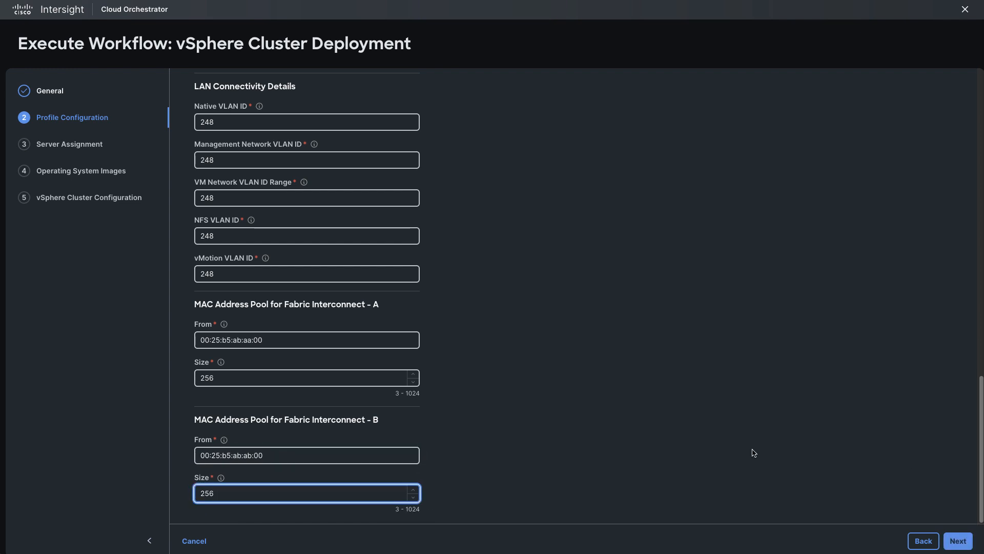
{"action": "left_click", "coordinate": [958, 540]}
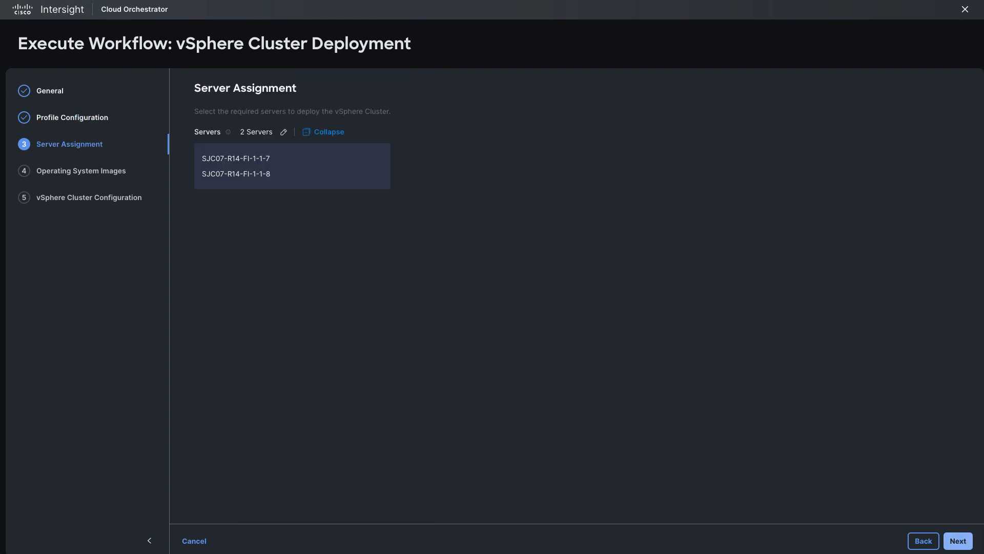
{"action": "mouse_move", "coordinate": [794, 517]}
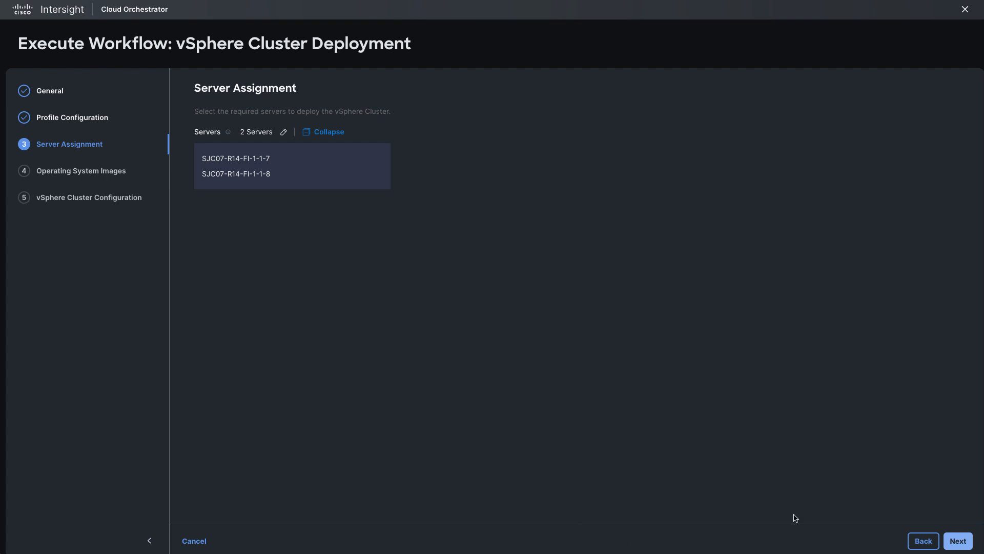
Move past Server Assignment and select esx-8.0 as the ESXi ISO image
{"action": "left_click", "coordinate": [957, 541]}
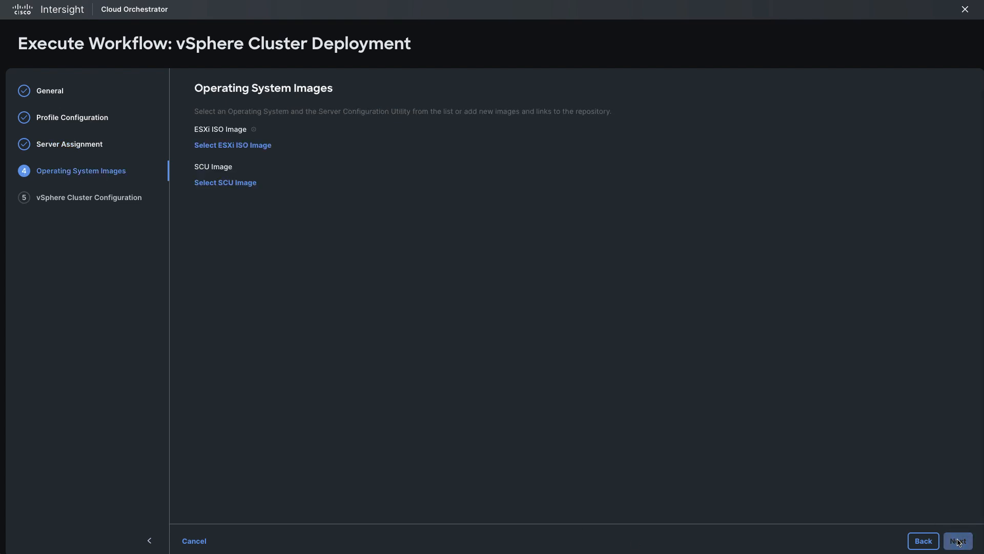
{"action": "left_click", "coordinate": [233, 144]}
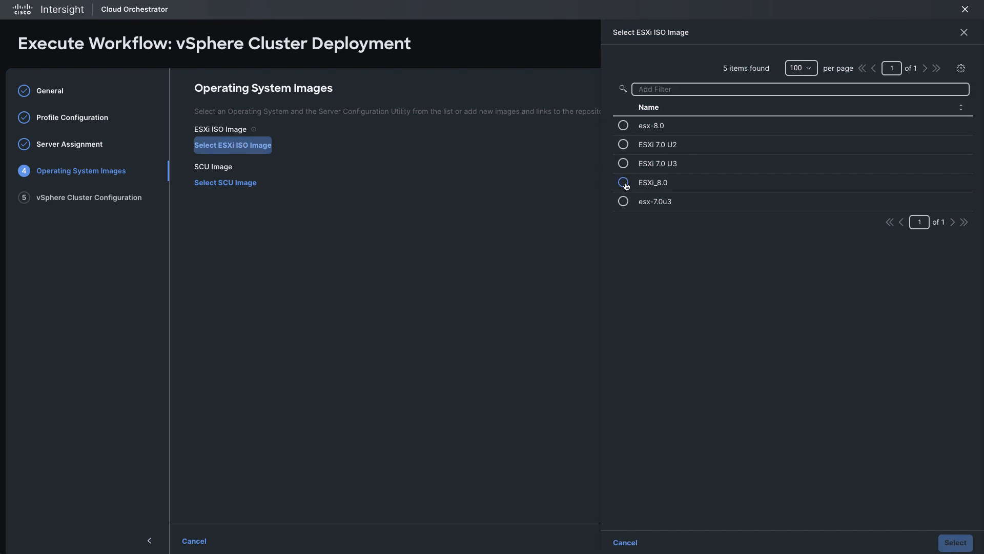
{"action": "mouse_move", "coordinate": [622, 130]}
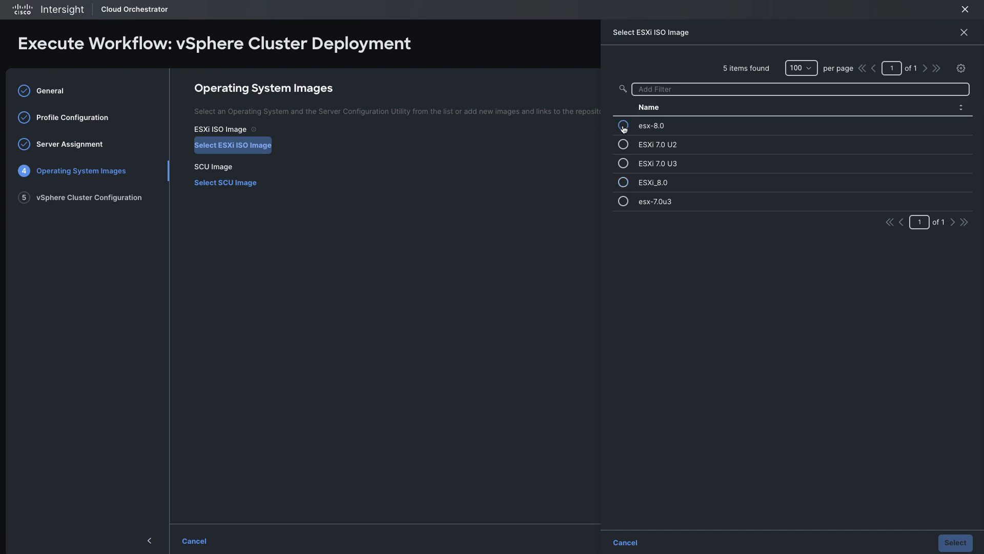
{"action": "left_click", "coordinate": [623, 125]}
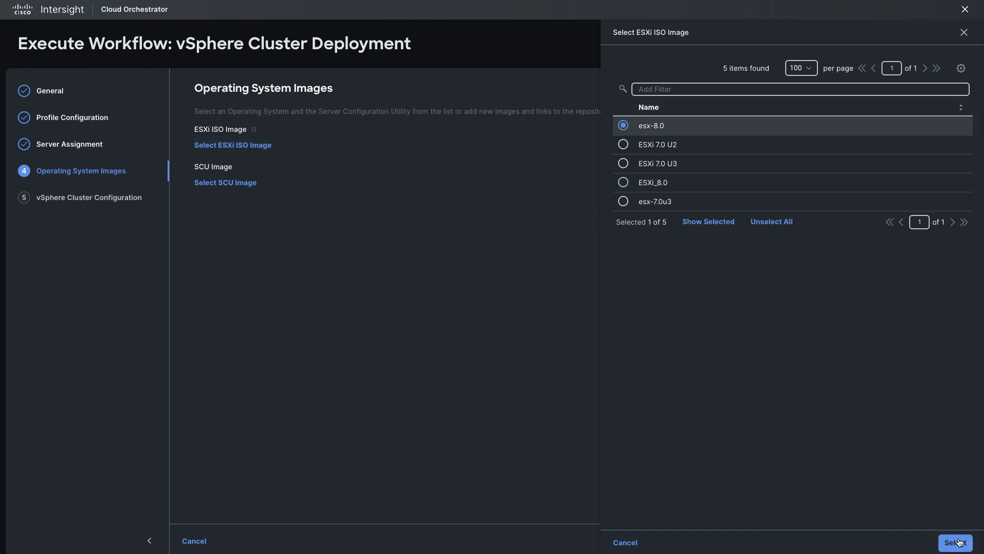
{"action": "left_click", "coordinate": [955, 542]}
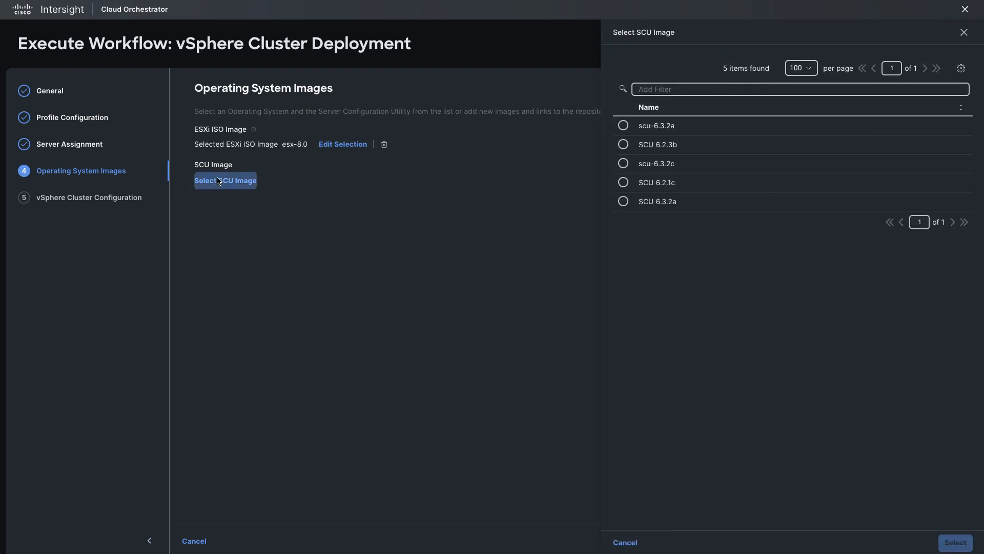
{"action": "mouse_move", "coordinate": [500, 198]}
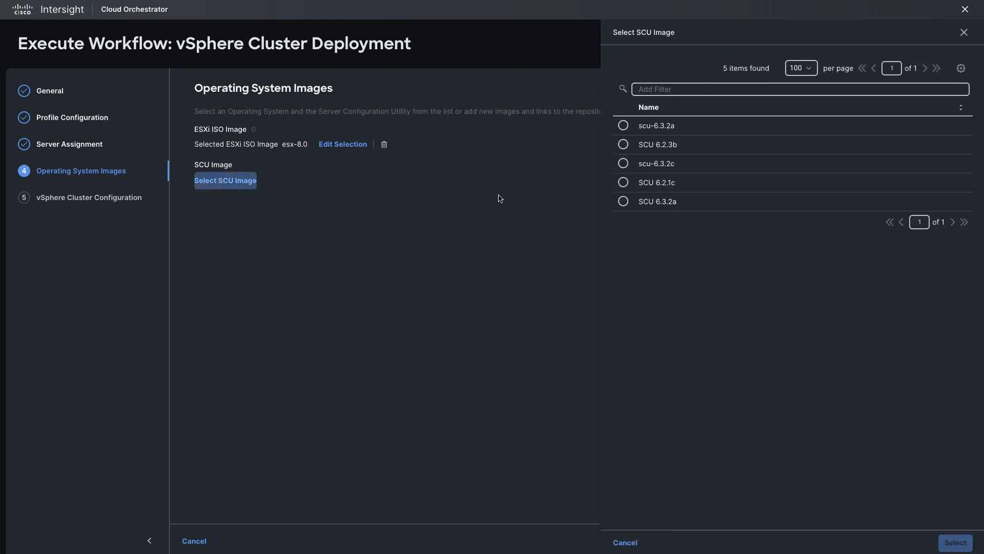
Select SCU 6.3.2a as the SCU image
{"action": "left_click", "coordinate": [624, 201]}
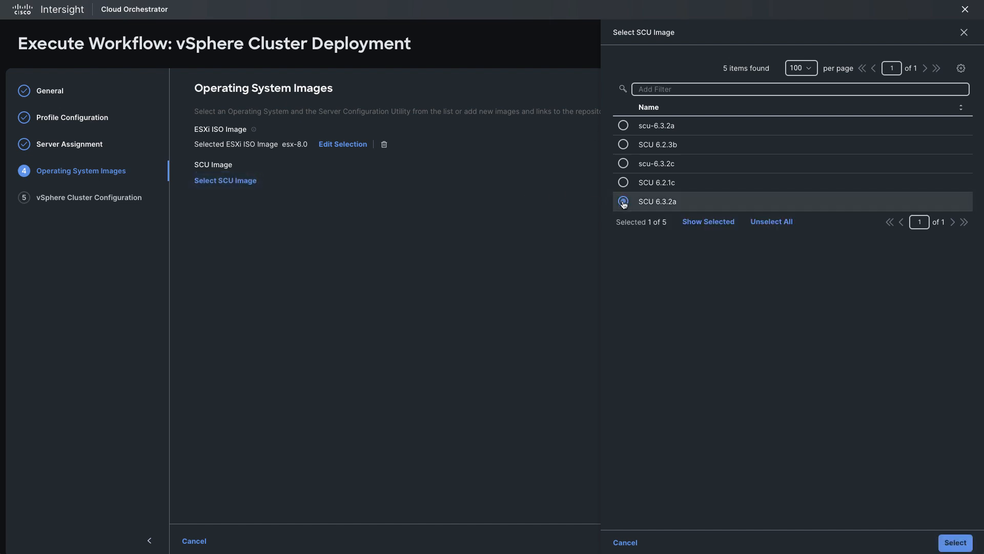
{"action": "left_click", "coordinate": [623, 201]}
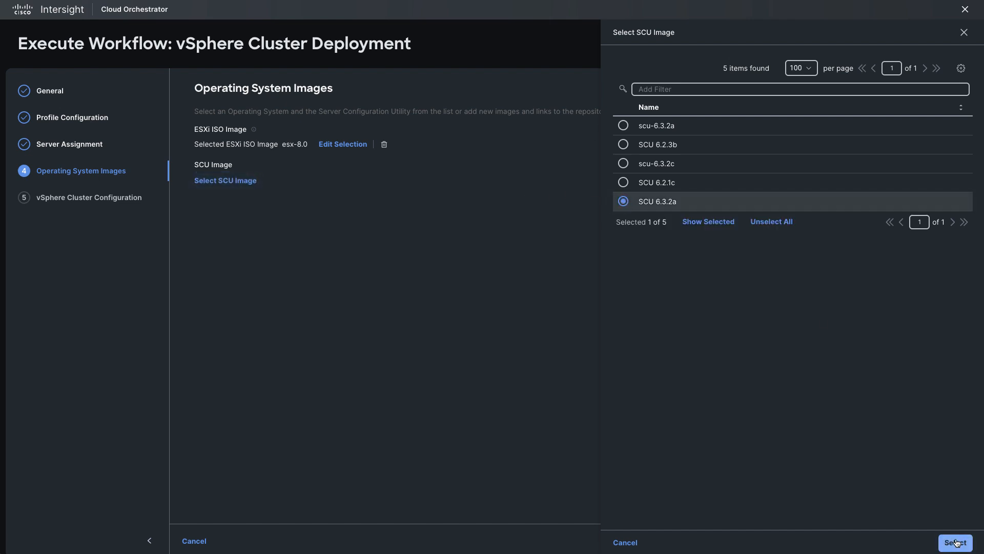
{"action": "left_click", "coordinate": [955, 543]}
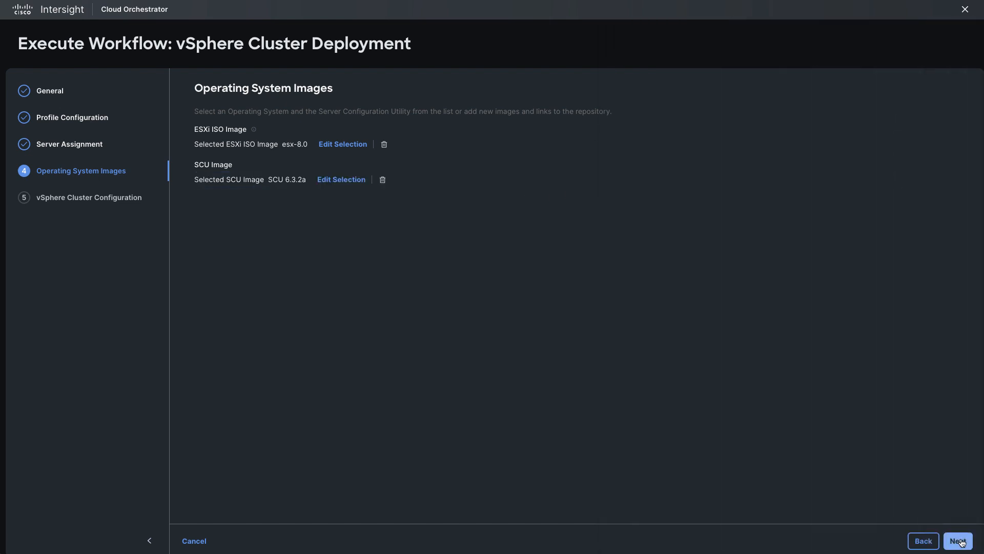
Enter DNS 171.70.168, NTP ntp.esl.cisco., hostname localhost1 and add a second hostname entry
{"action": "left_click", "coordinate": [957, 540]}
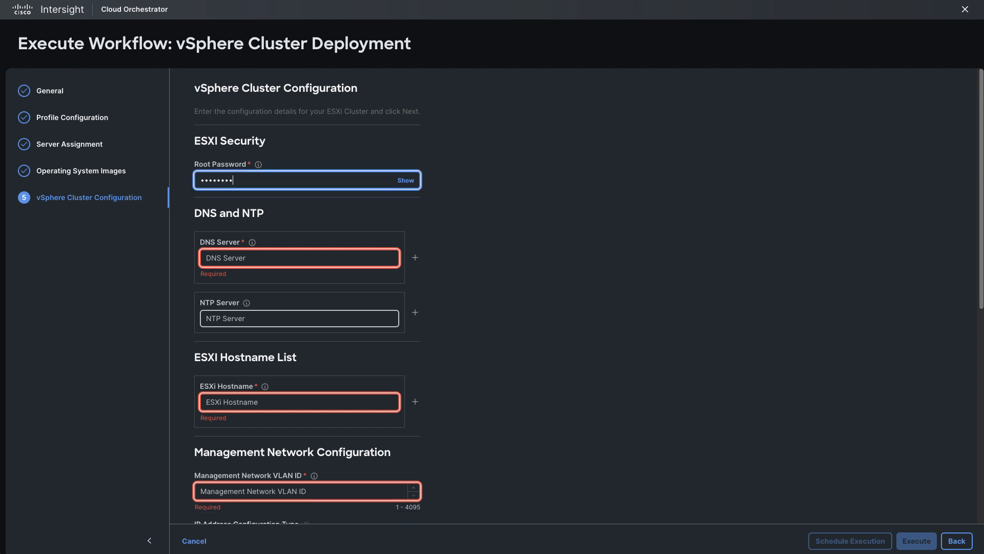
{"action": "type", "text": "171.70.168"}
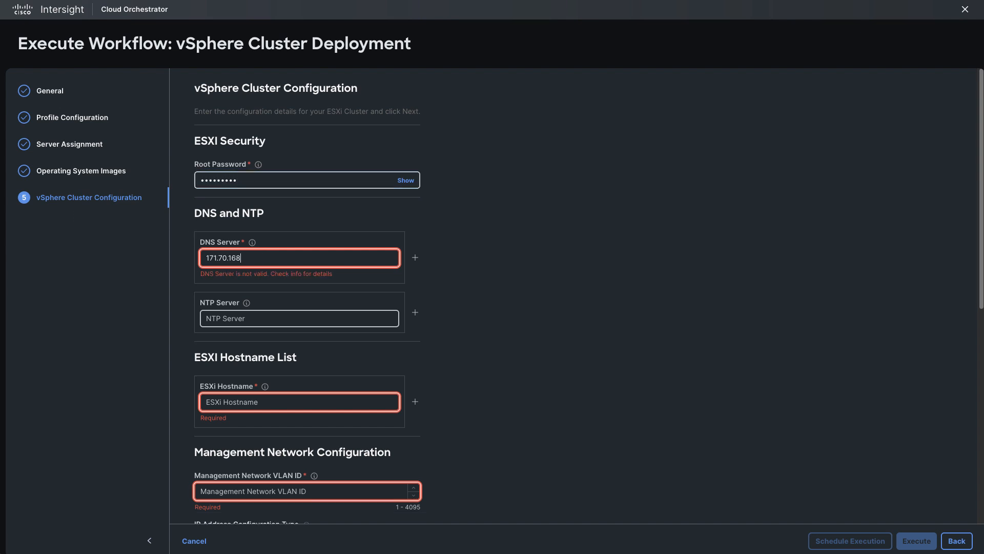
{"action": "type", "text": "ntp.esl.cisco."}
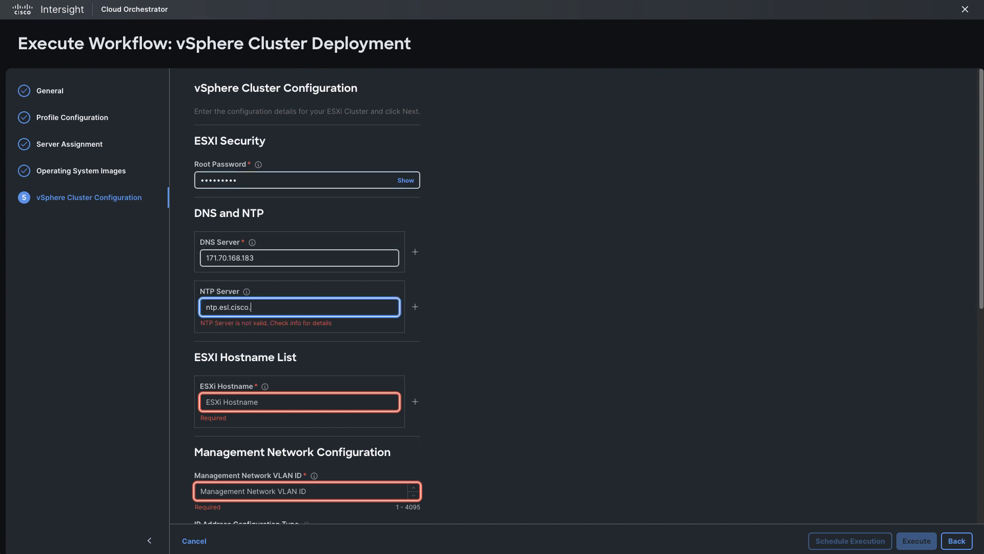
{"action": "type", "text": "localhost1"}
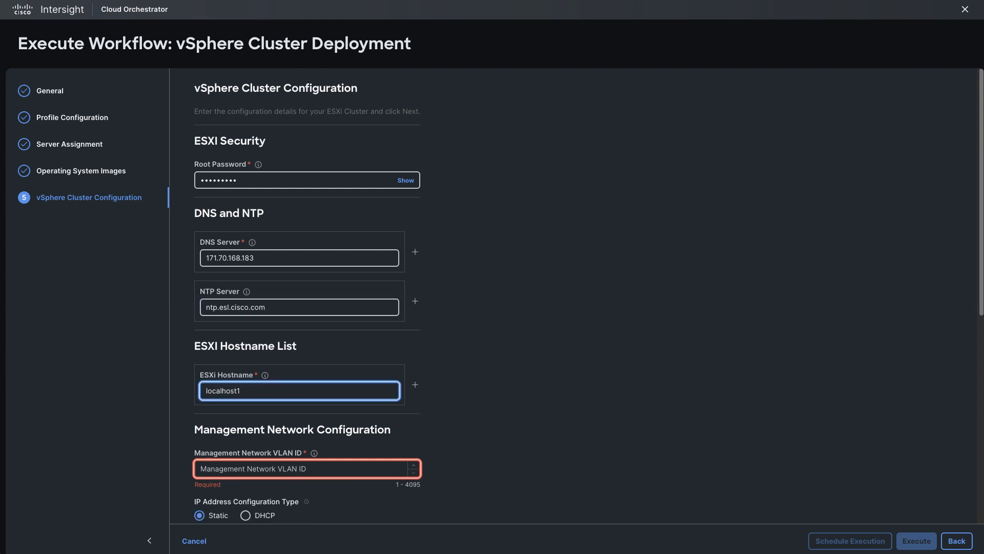
{"action": "left_click", "coordinate": [414, 384]}
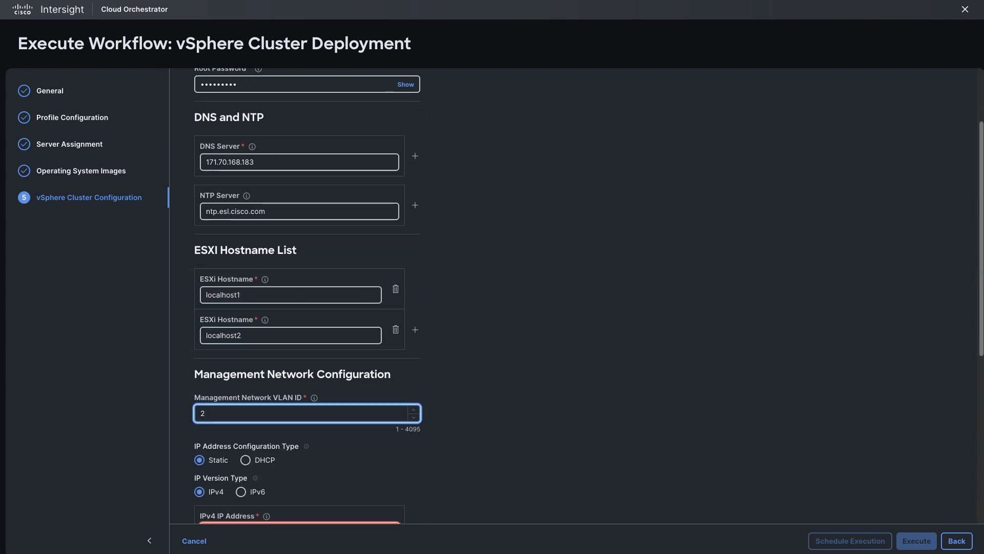
Add IPv4 addresses from 172.28.24, netmask 255.255.25x and gateway 172.22.248.1
{"action": "scroll", "scroll_direction": "down", "scroll_amount": 3}
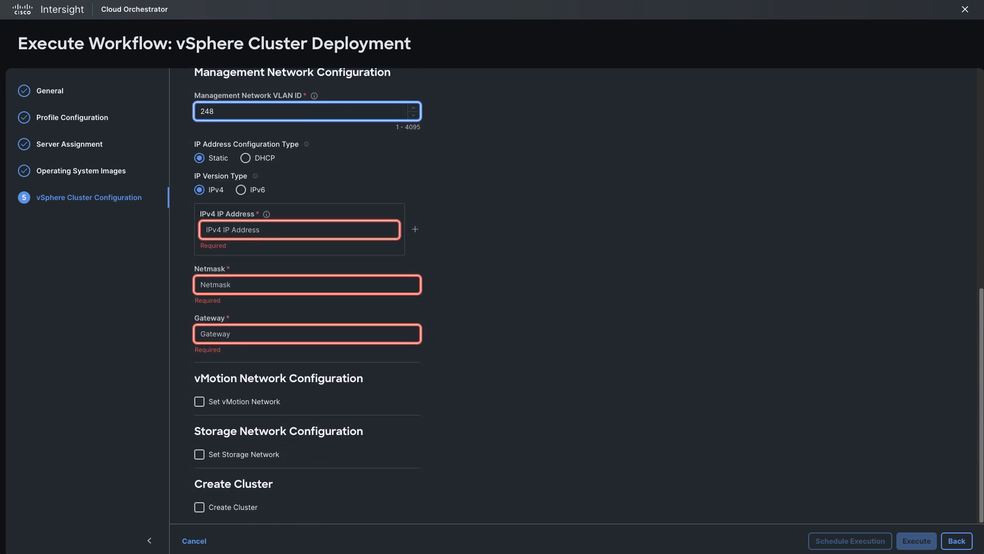
{"action": "type", "text": "172.28.24"}
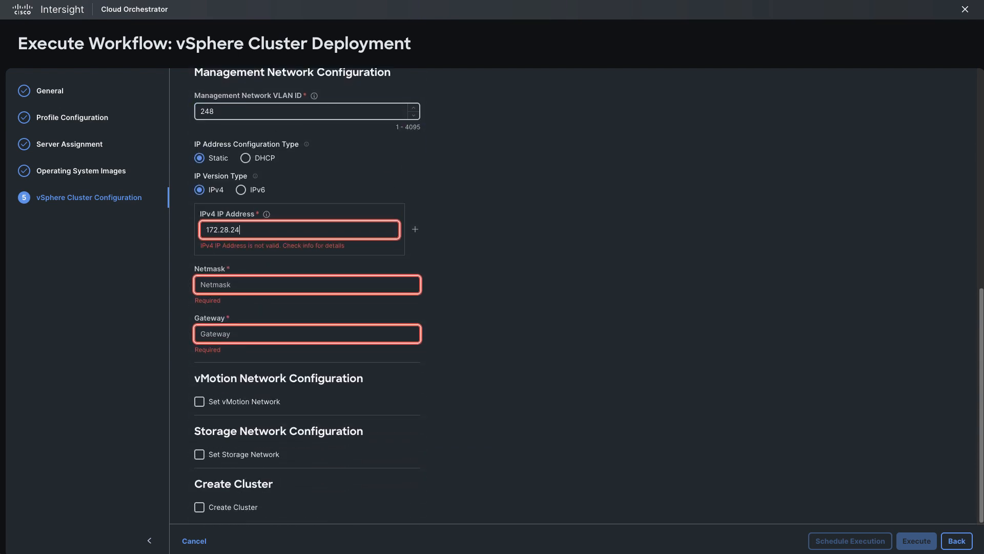
{"action": "left_click", "coordinate": [414, 229]}
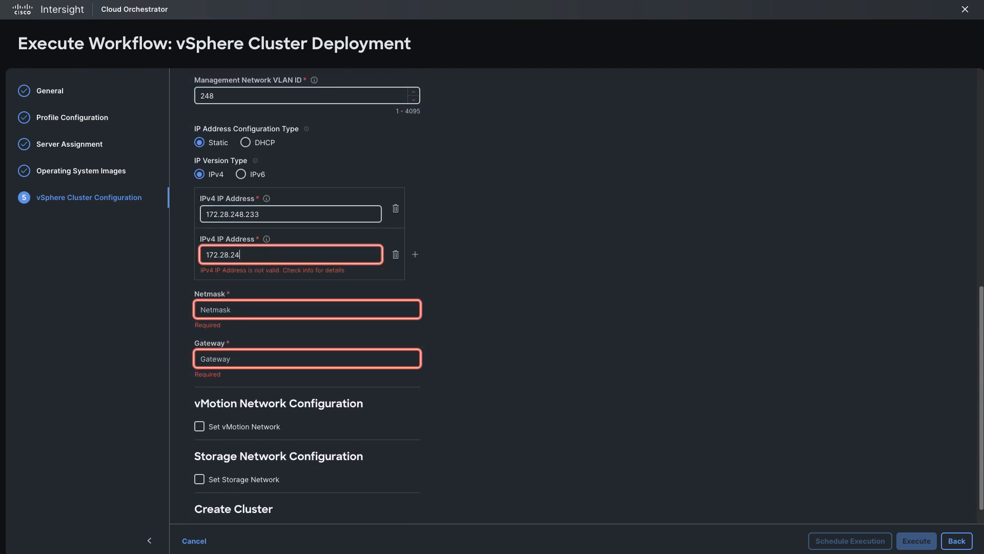
{"action": "type", "text": "255.255.25"}
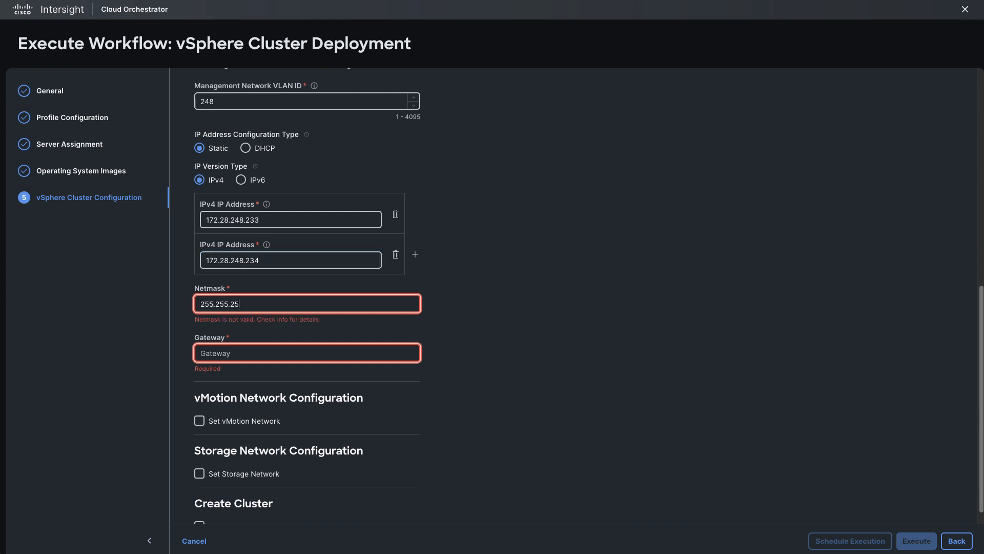
{"action": "type", "text": "172.22.248.1"}
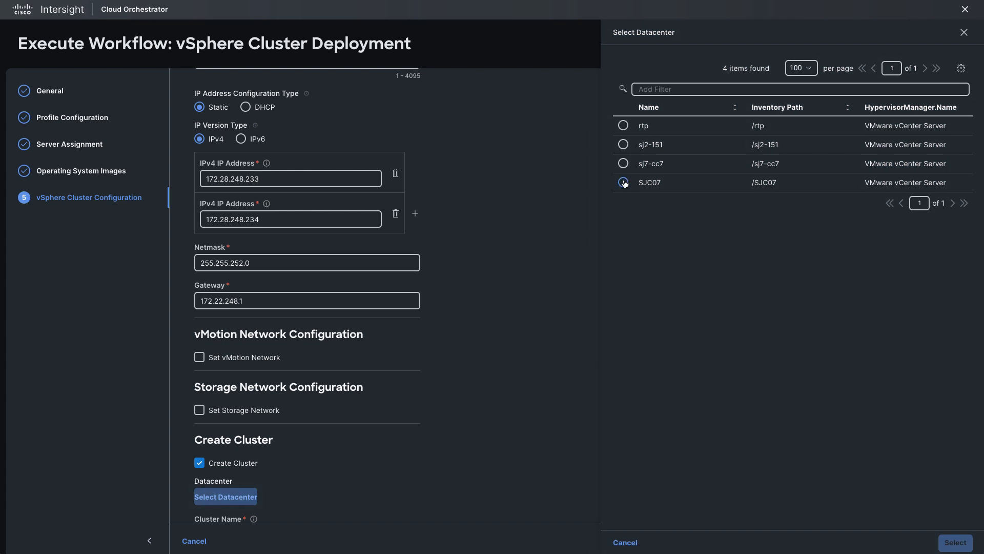
Confirm datacenter SJC07 and name the new cluster SJC07-ESXi
{"action": "left_click", "coordinate": [954, 542]}
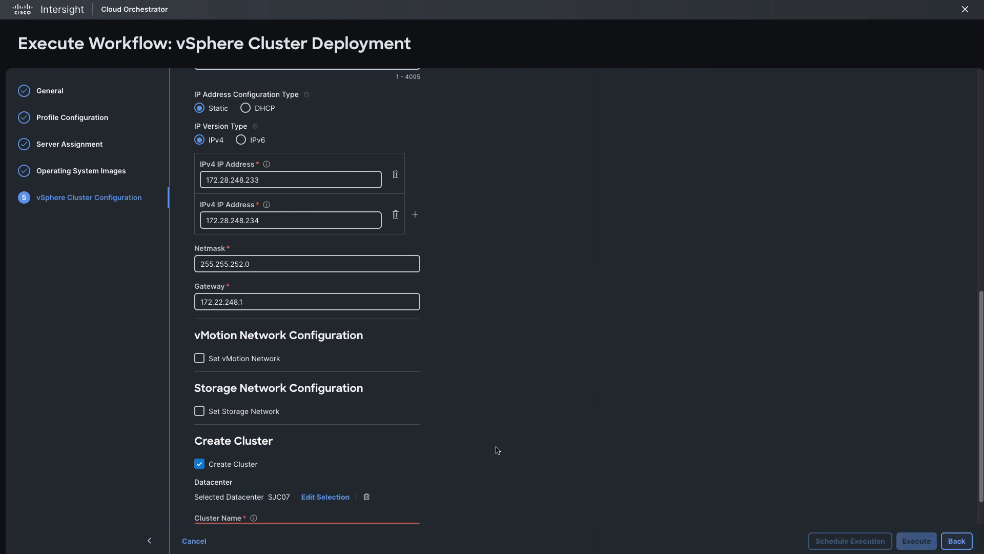
{"action": "scroll", "scroll_direction": "down", "scroll_amount": 3}
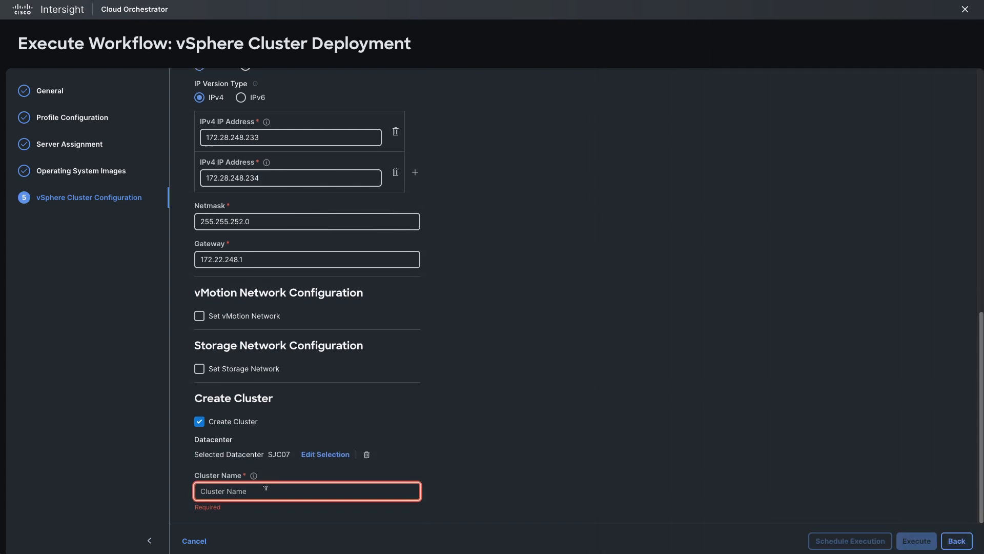
{"action": "type", "text": "SJC07-"}
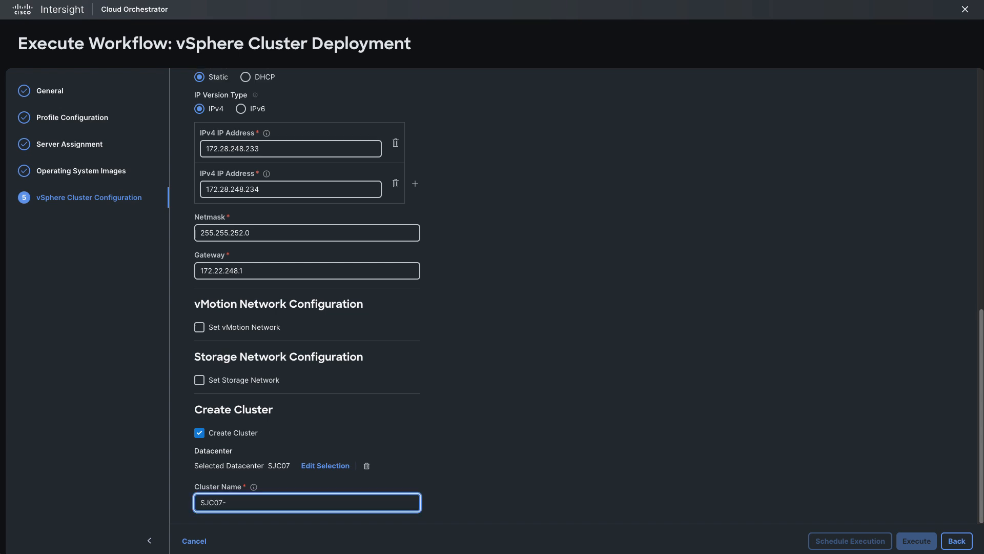
{"action": "type", "text": "ESXi"}
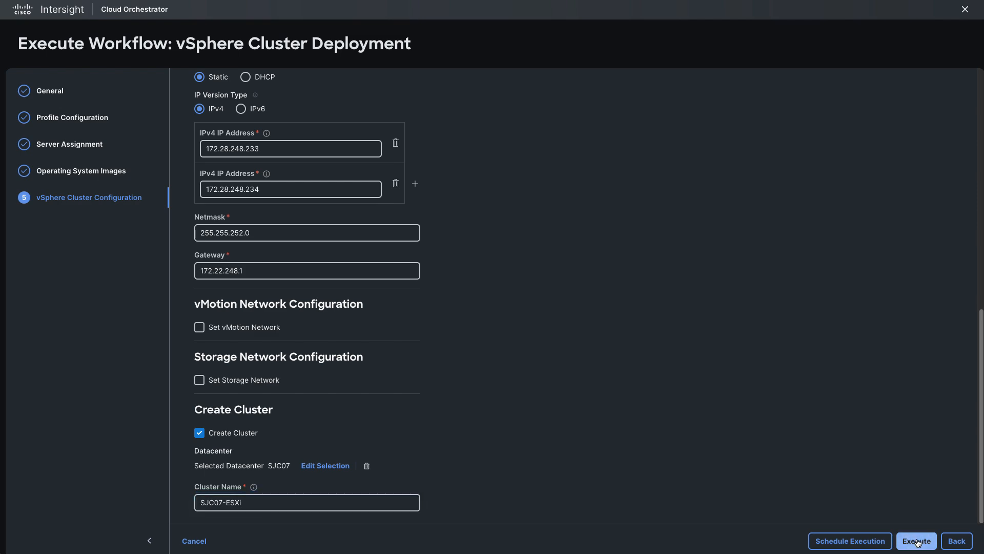
Execute the deployment and open the DeployVsphereCluster request from the Requests list
{"action": "left_click", "coordinate": [916, 541]}
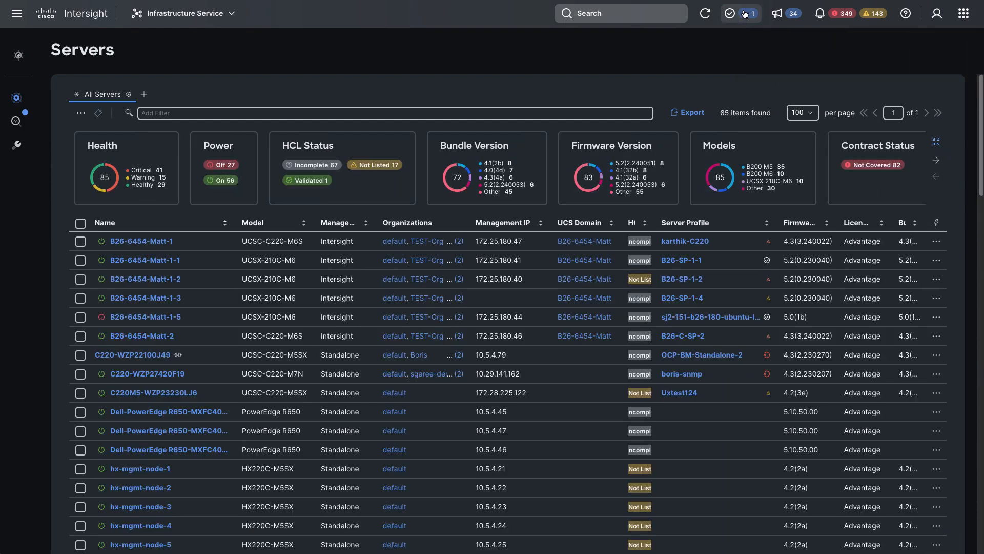
{"action": "left_click", "coordinate": [740, 13]}
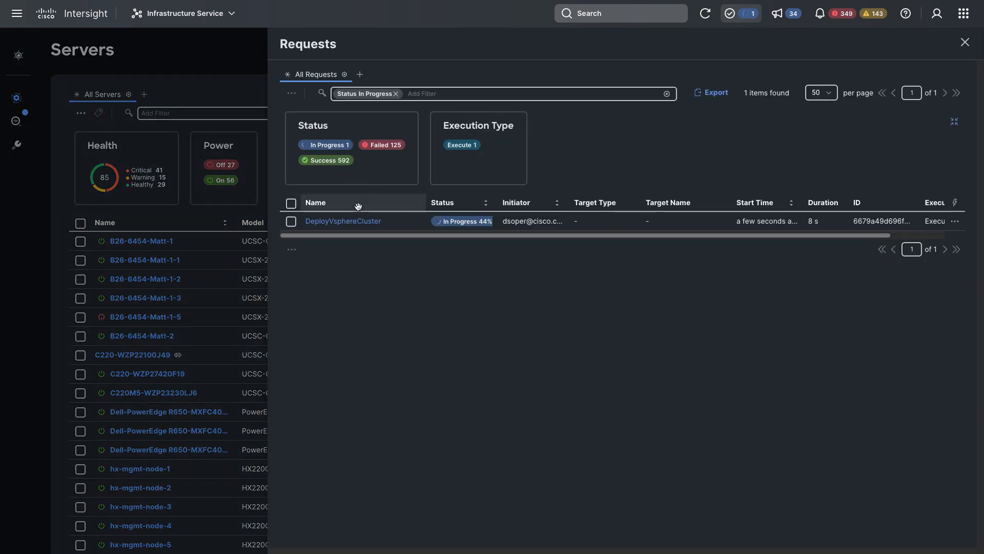
{"action": "left_click", "coordinate": [342, 220]}
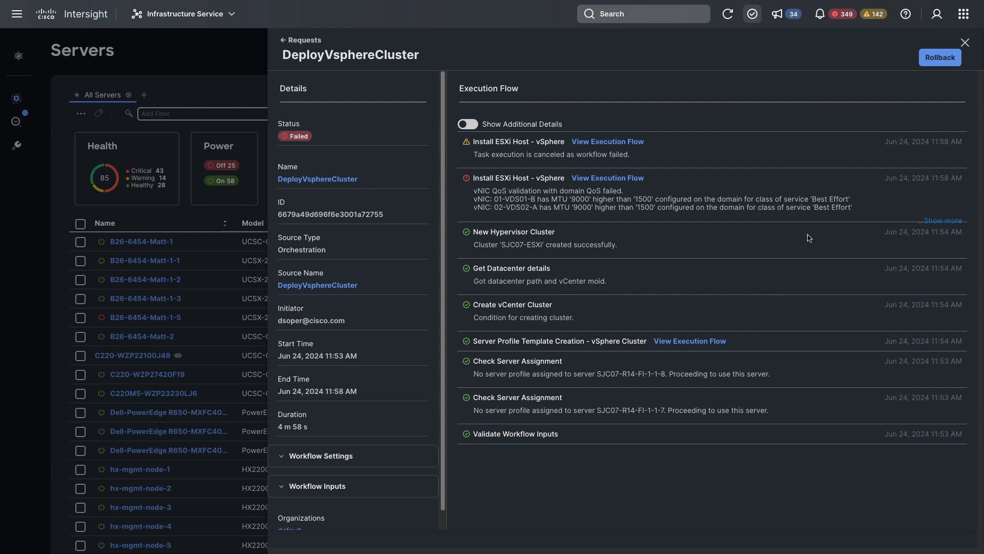
{"action": "mouse_move", "coordinate": [941, 221]}
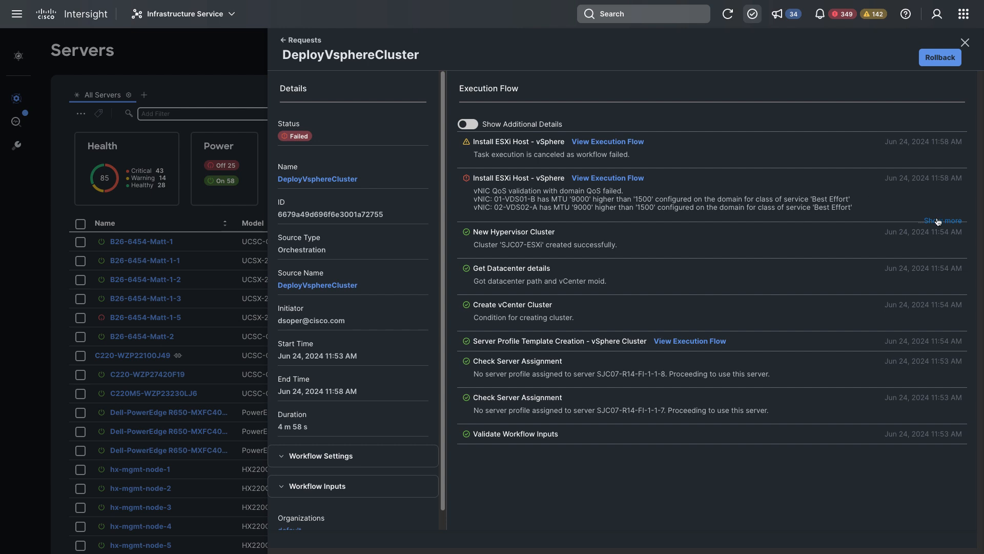
Expand Show more on the failed Install ESXi Host task to list all vNIC MTU 9000 errors
{"action": "left_click", "coordinate": [943, 221]}
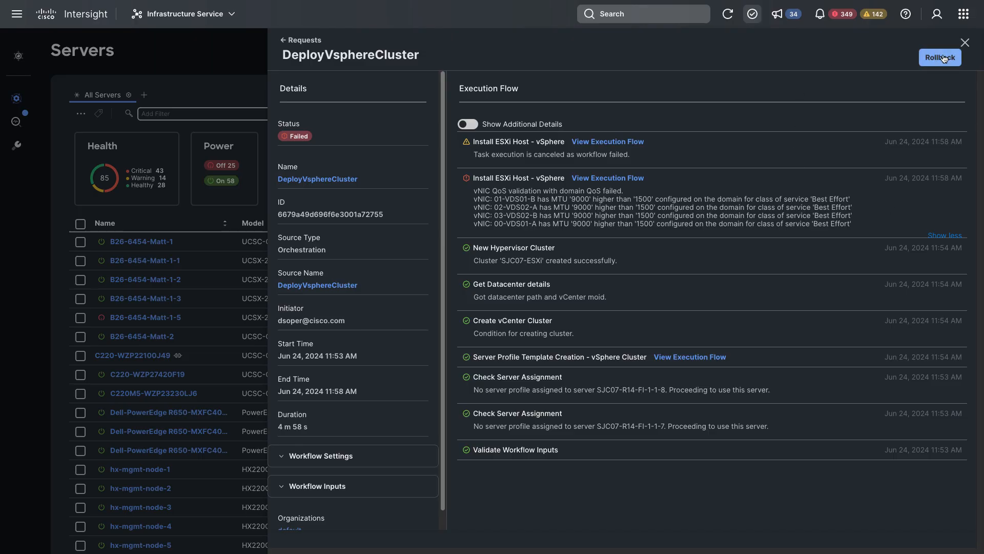
Start rolling back the failed DeployVsphereCluster request's selected tasks
{"action": "left_click", "coordinate": [941, 57]}
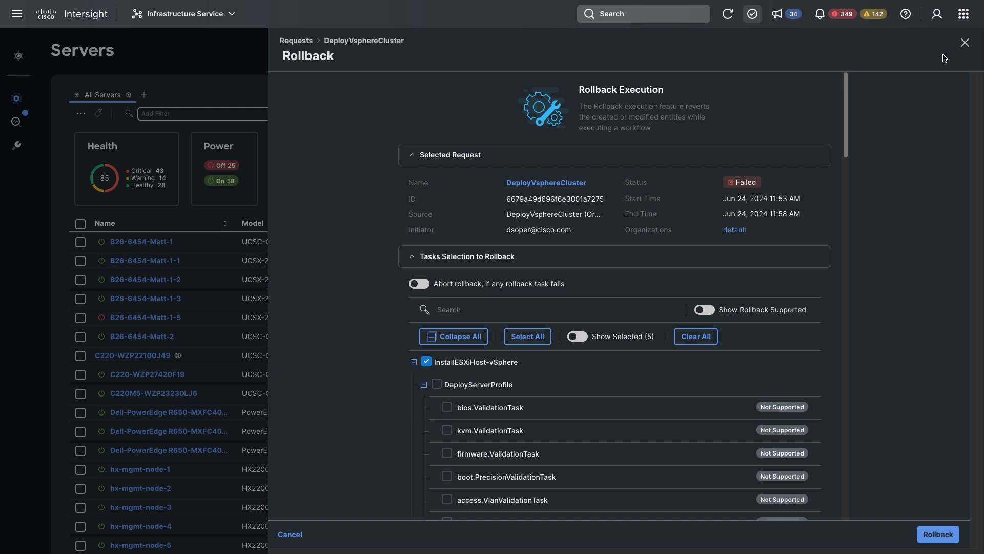
{"action": "mouse_move", "coordinate": [880, 360]}
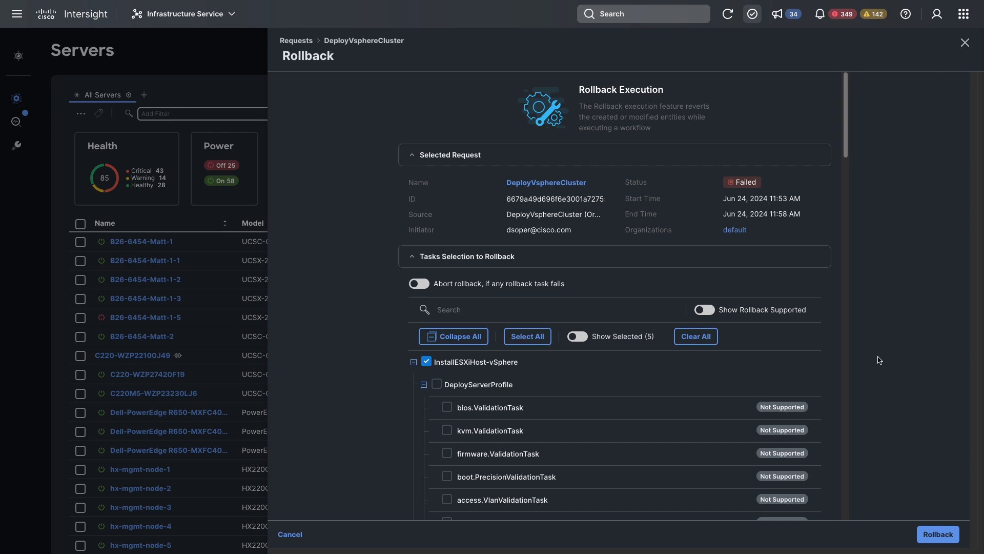
{"action": "mouse_move", "coordinate": [905, 526]}
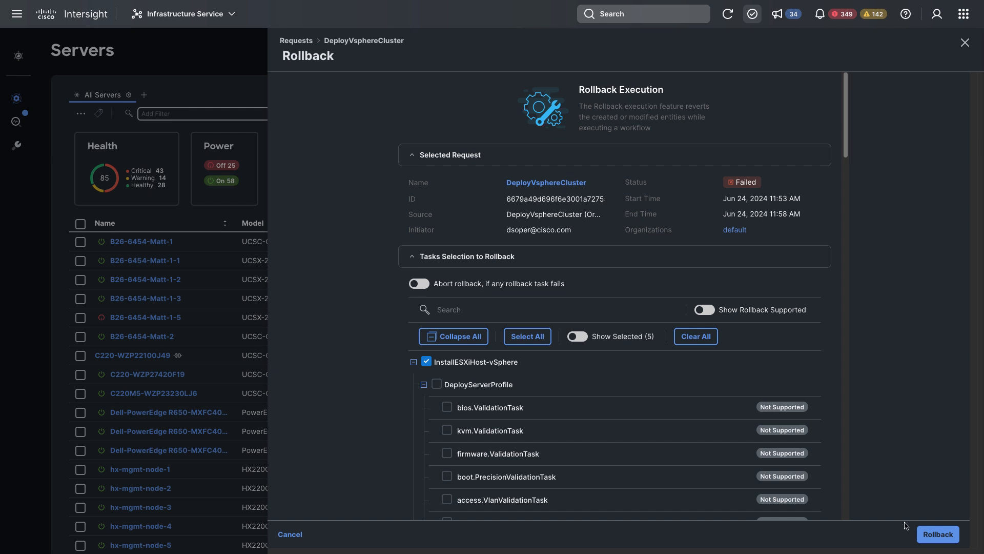
{"action": "left_click", "coordinate": [937, 535]}
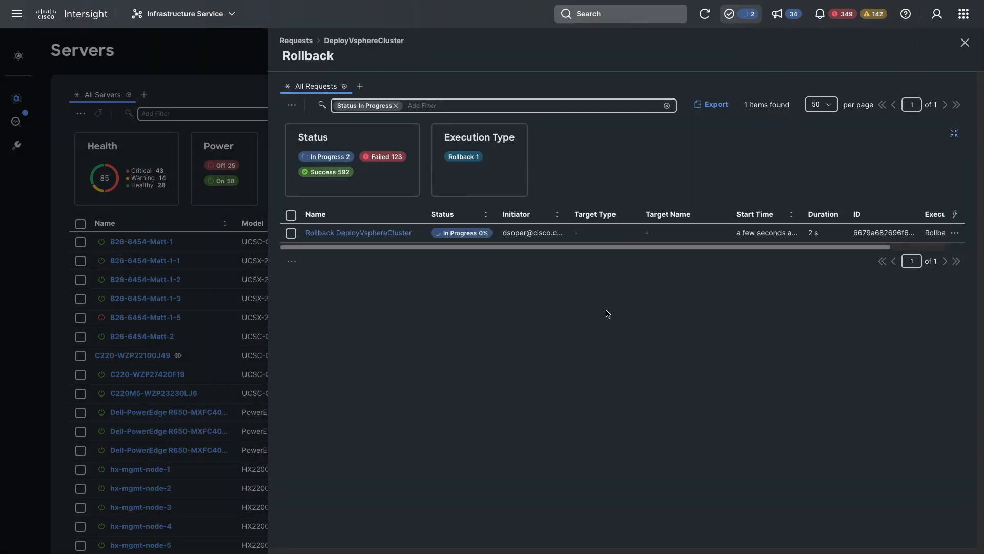
Reach the required-qos System QoS policy from domain profile SJC07-R14-R15's UCS Domain Configuration
{"action": "left_click", "coordinate": [966, 43]}
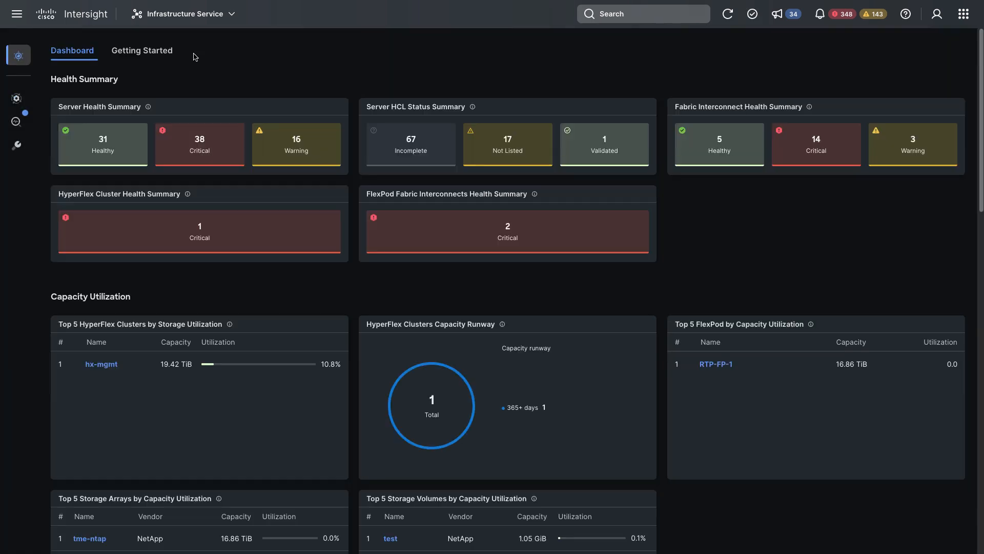
{"action": "left_click", "coordinate": [16, 144]}
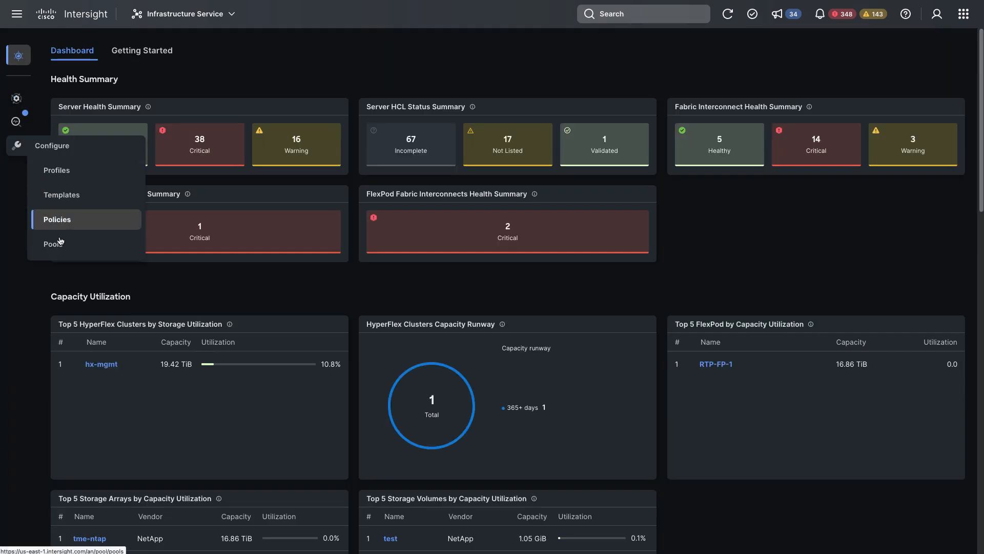
{"action": "left_click", "coordinate": [56, 171]}
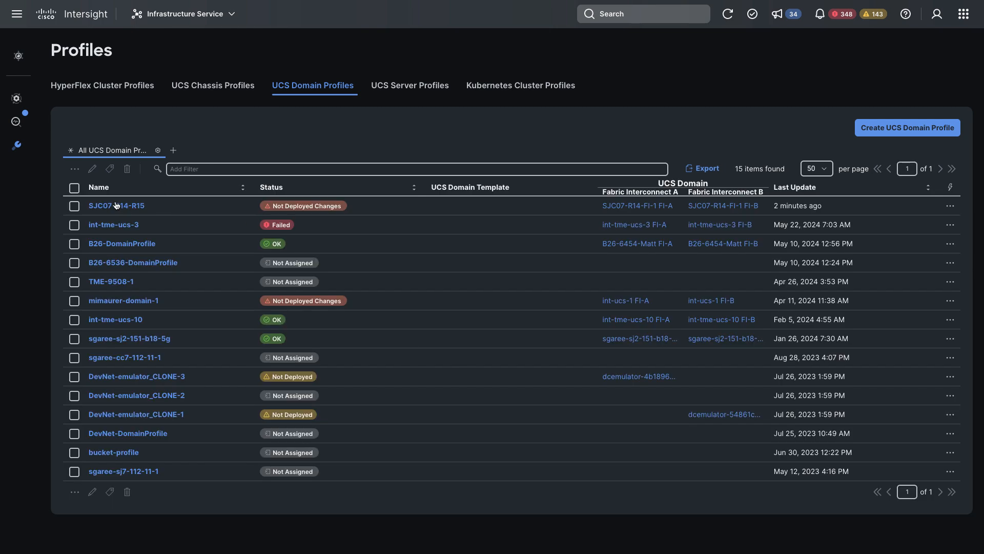
{"action": "left_click", "coordinate": [116, 205]}
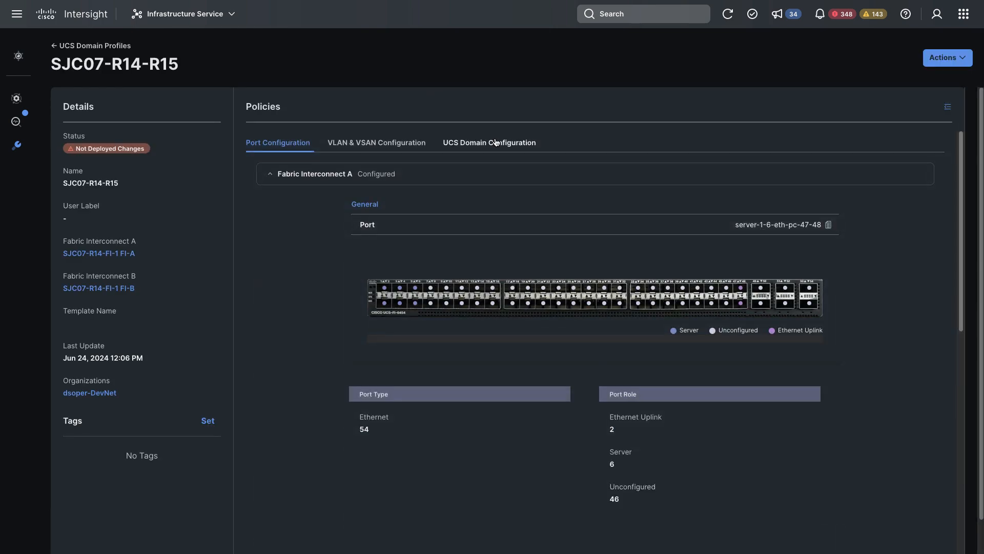
{"action": "left_click", "coordinate": [489, 143]}
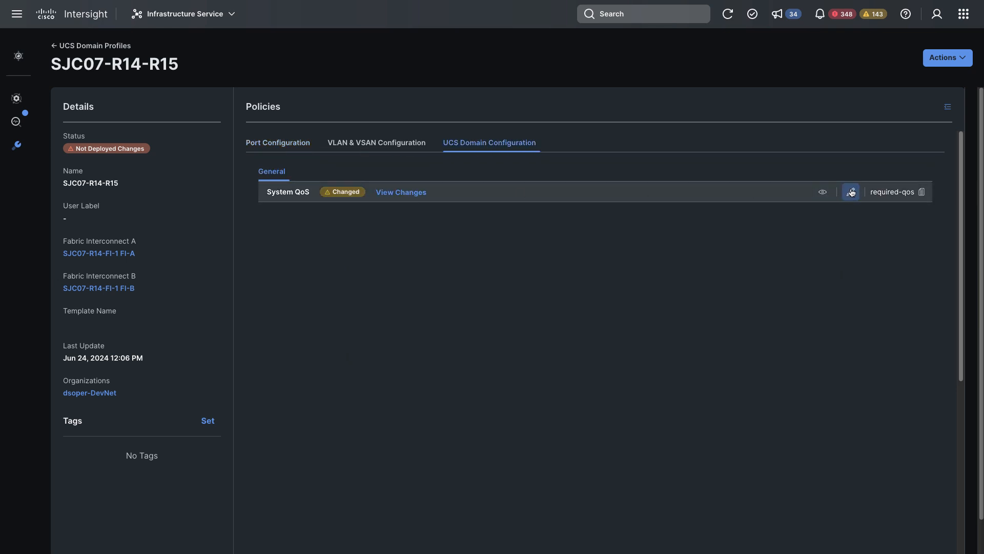
{"action": "left_click", "coordinate": [851, 192]}
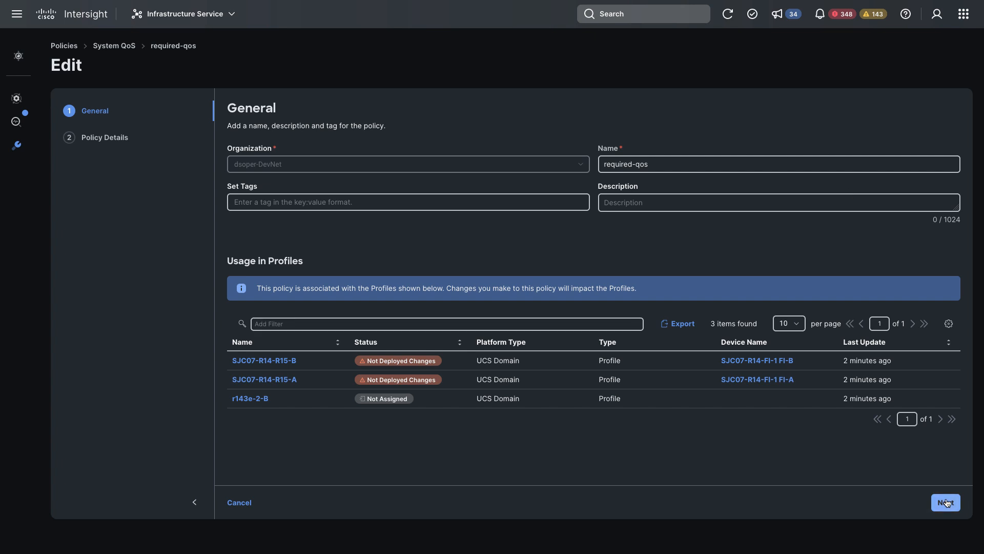
Save required-qos with Best Effort MTU 9000 so SJC07-R14-R15 redeploys to OK
{"action": "left_click", "coordinate": [944, 502]}
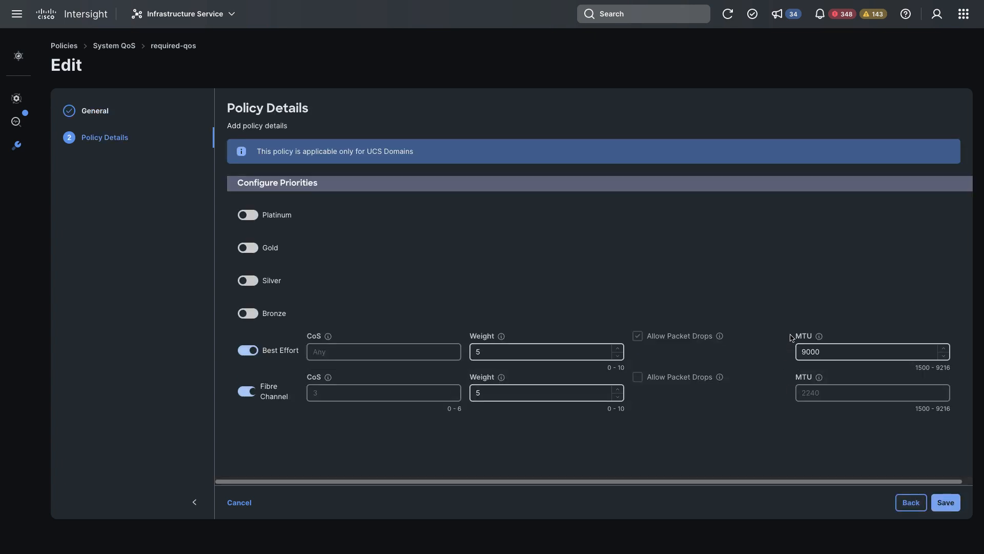
{"action": "left_click", "coordinate": [866, 352]}
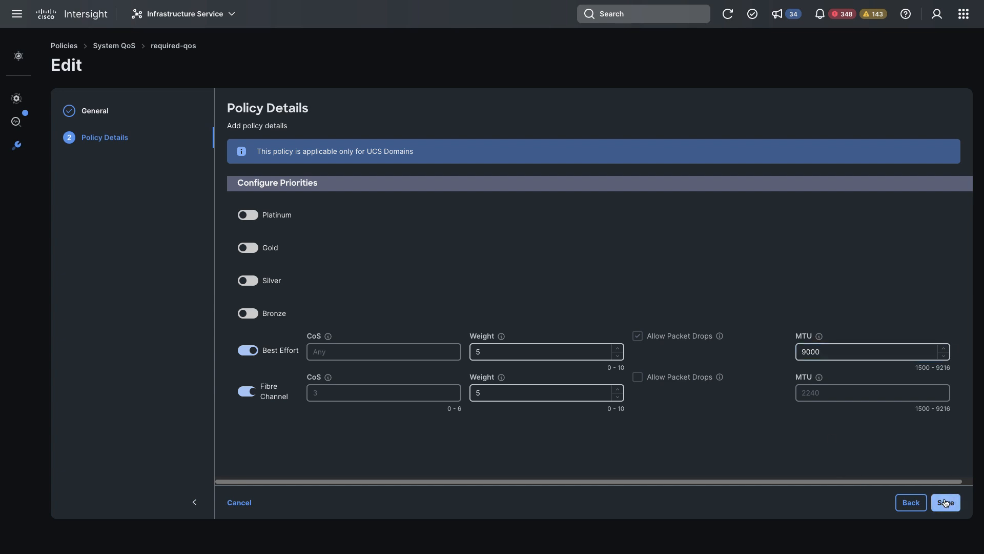
{"action": "left_click", "coordinate": [945, 502]}
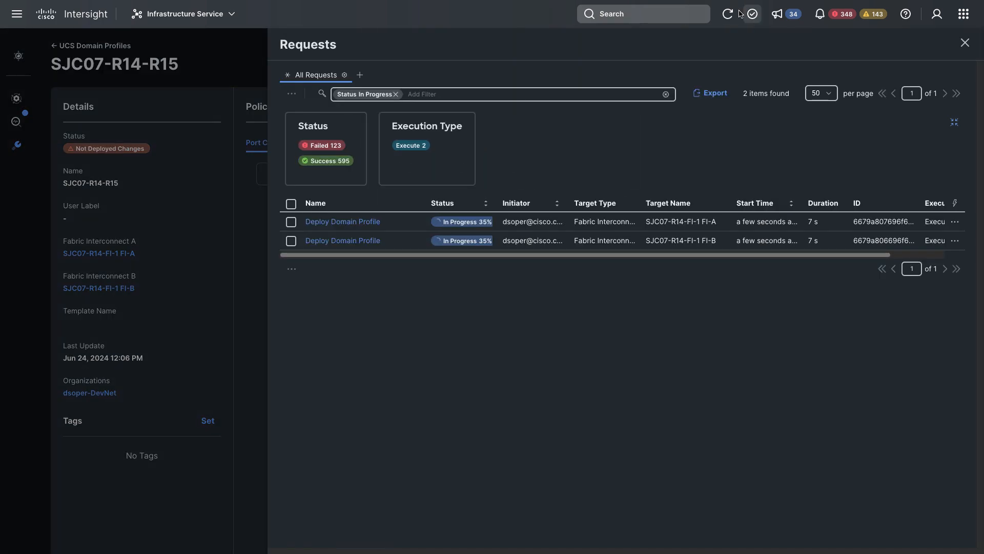
{"action": "left_click", "coordinate": [966, 42]}
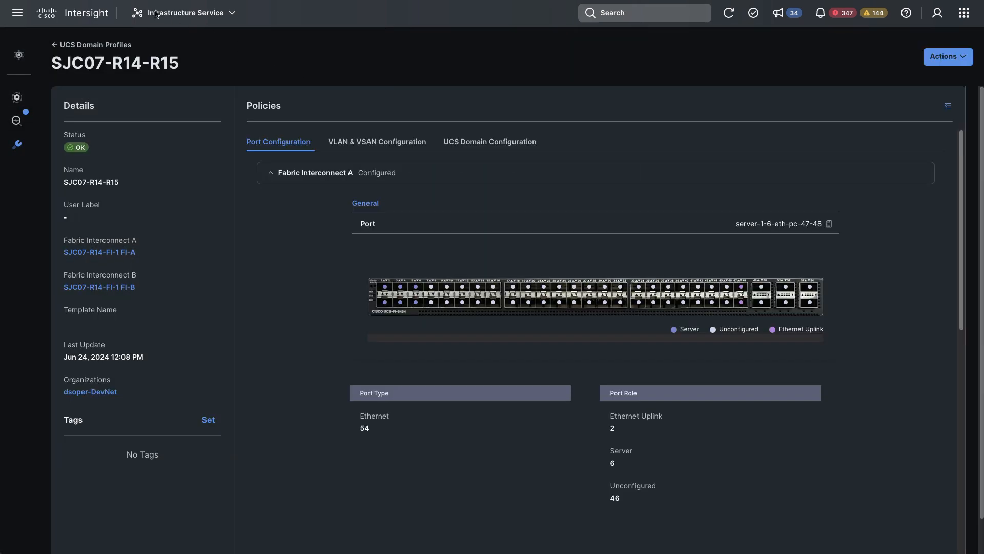
{"action": "mouse_move", "coordinate": [183, 12]}
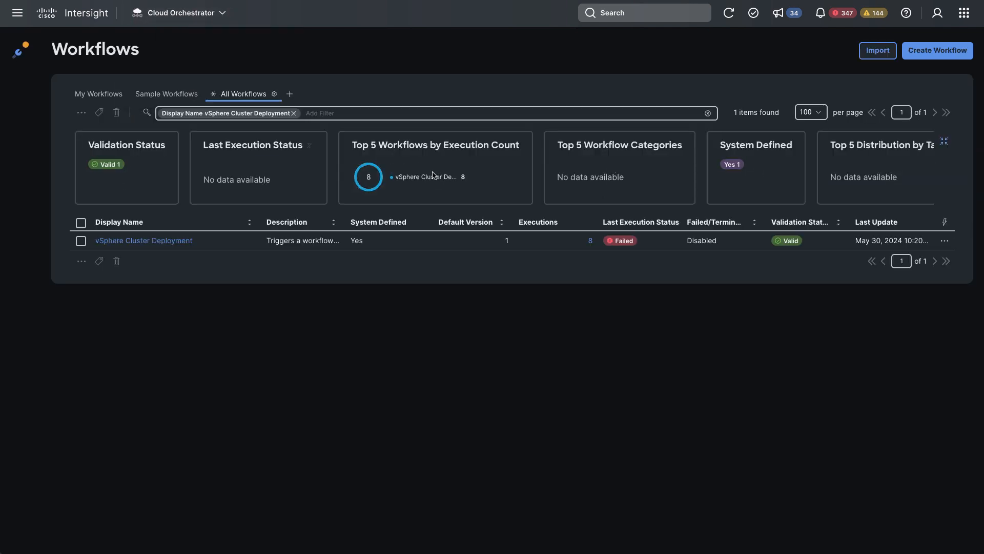
{"action": "mouse_move", "coordinate": [144, 240]}
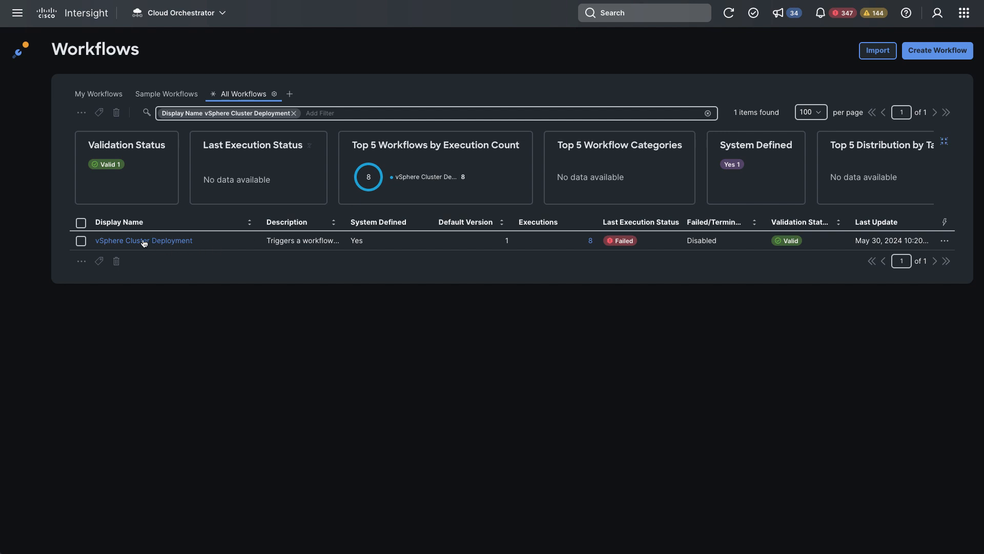
View the vSphere Cluster Deployment workflow's history with the failed June 24 run
{"action": "left_click", "coordinate": [143, 239]}
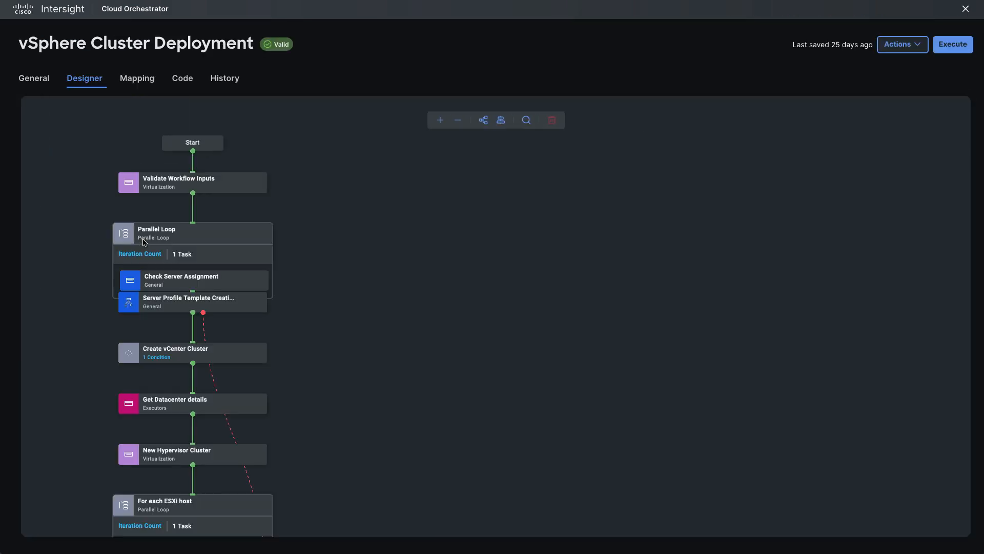
{"action": "mouse_move", "coordinate": [237, 80]}
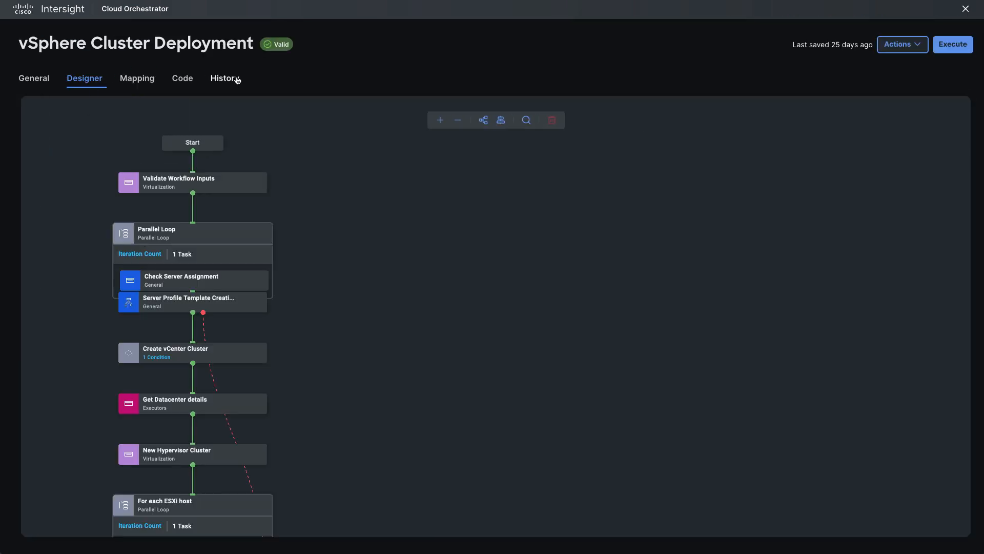
{"action": "left_click", "coordinate": [224, 78]}
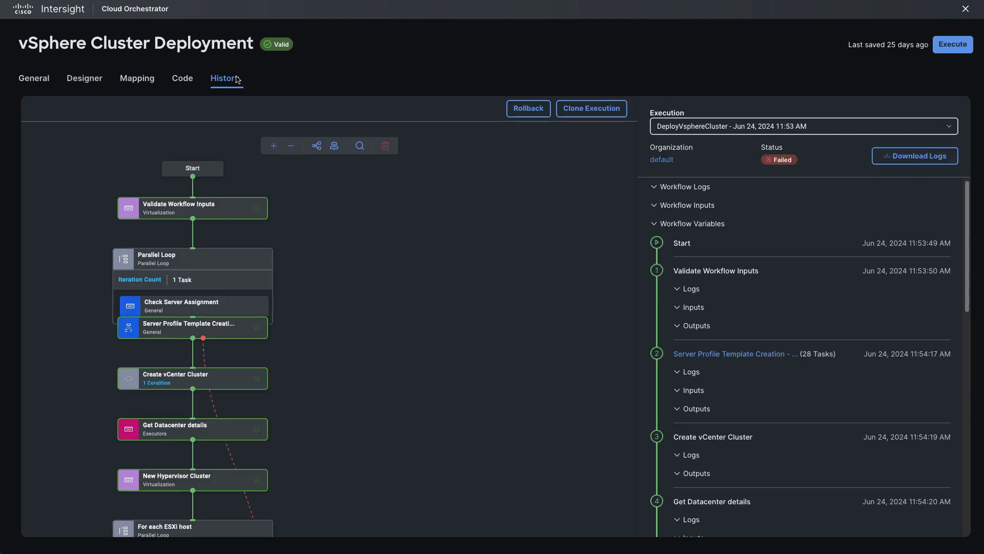
{"action": "mouse_move", "coordinate": [513, 256]}
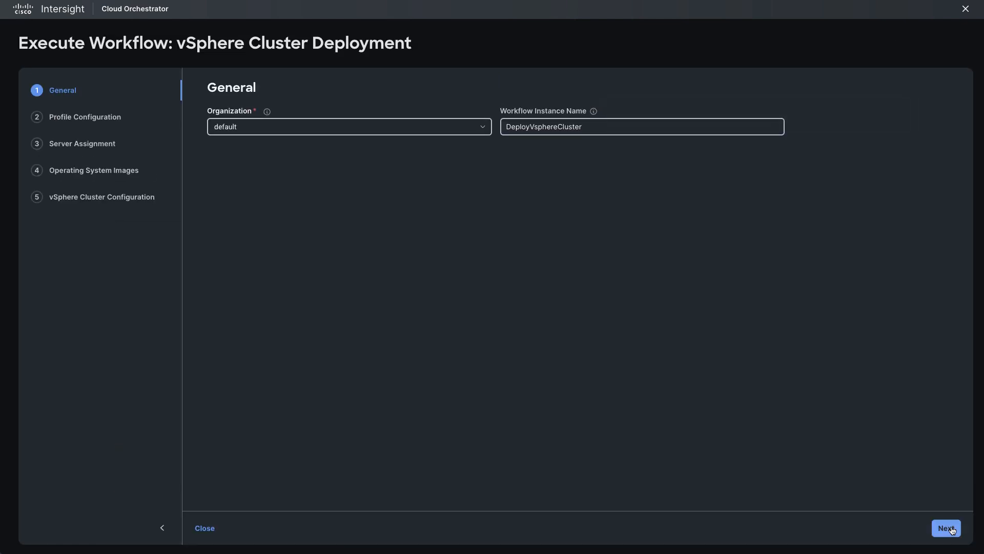
Rename the template and policy prefix to SJC07-ESXi-clone and re-enter the IMC password
{"action": "left_click", "coordinate": [946, 528]}
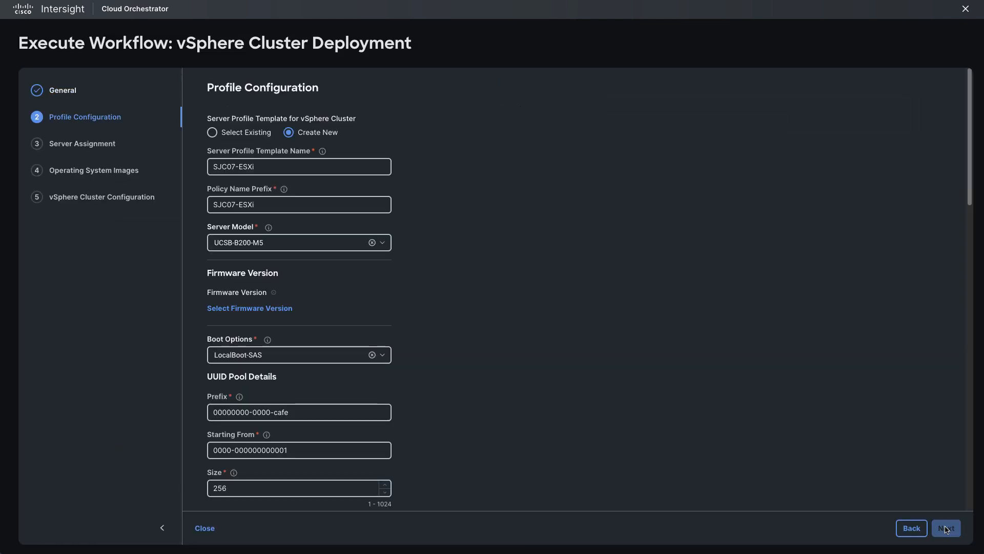
{"action": "left_click", "coordinate": [250, 308]}
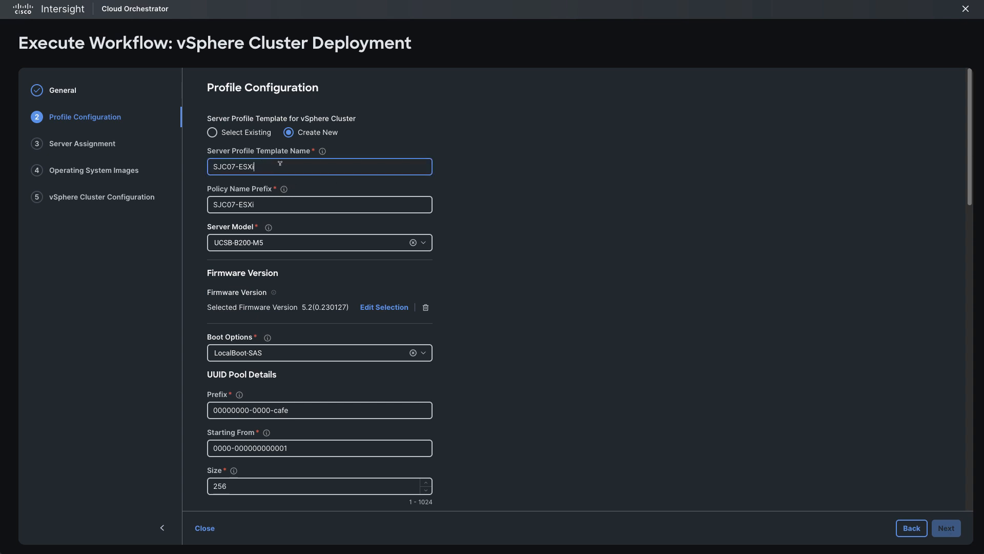
{"action": "type", "text": "-clone"}
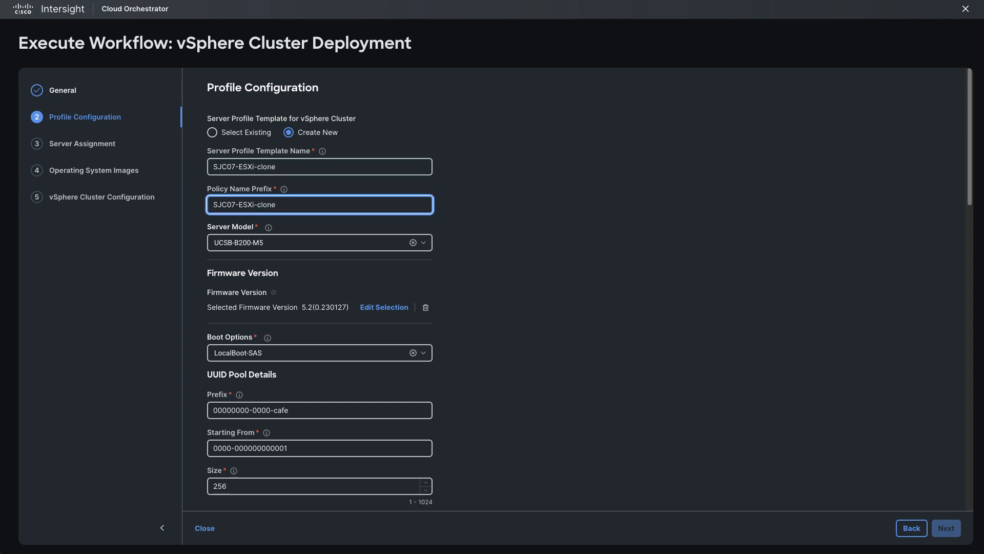
{"action": "scroll", "scroll_direction": "down", "scroll_amount": 3}
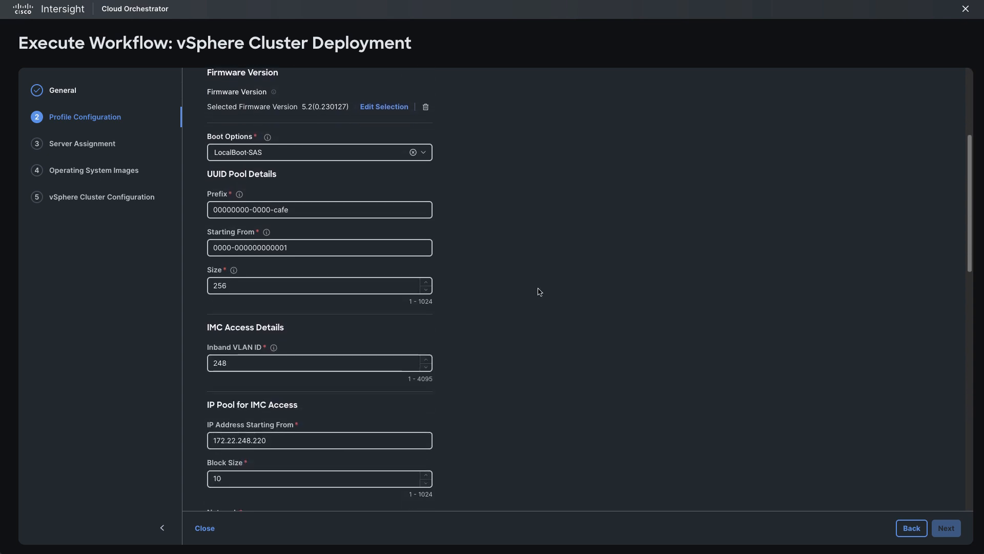
{"action": "scroll", "scroll_direction": "down", "scroll_amount": 3}
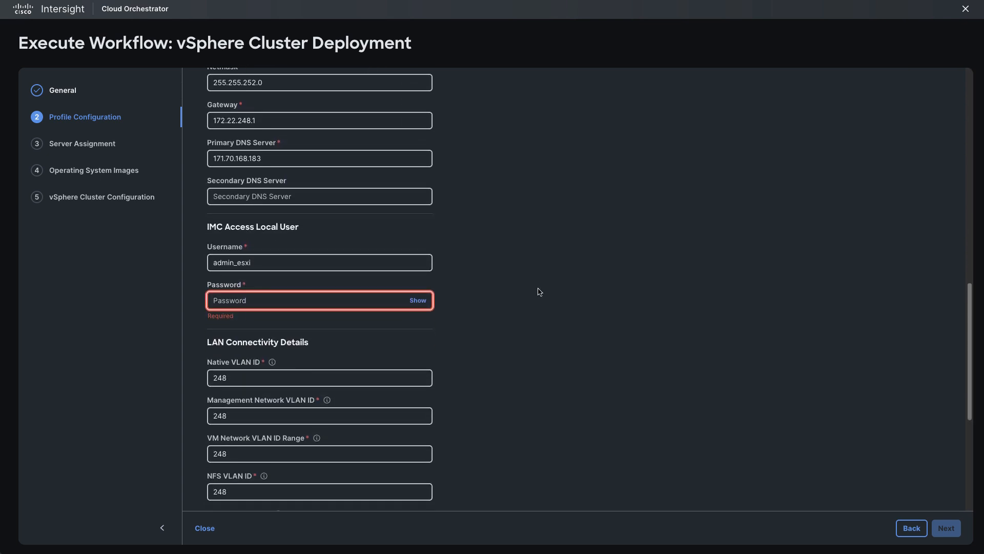
{"action": "scroll", "scroll_direction": "down", "scroll_amount": 3}
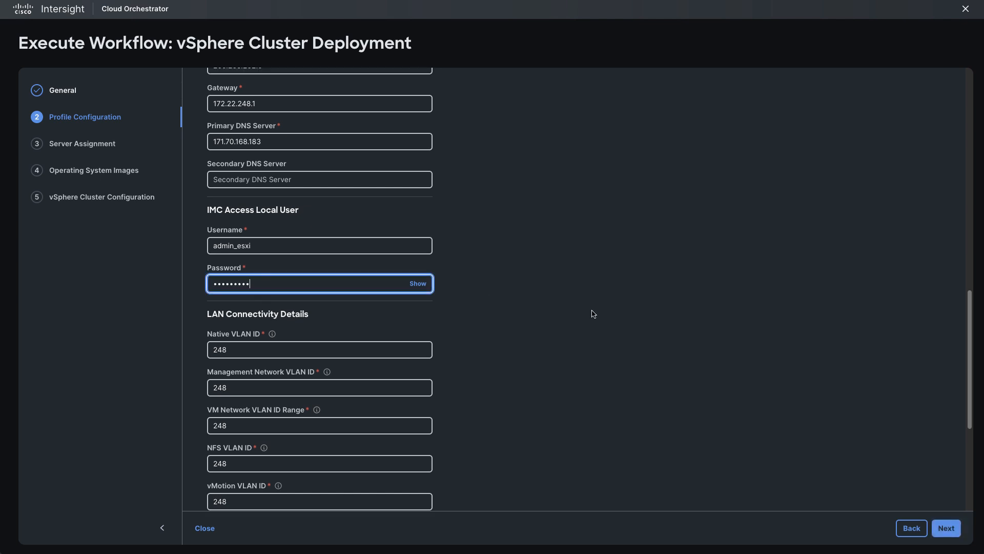
{"action": "left_click", "coordinate": [946, 528]}
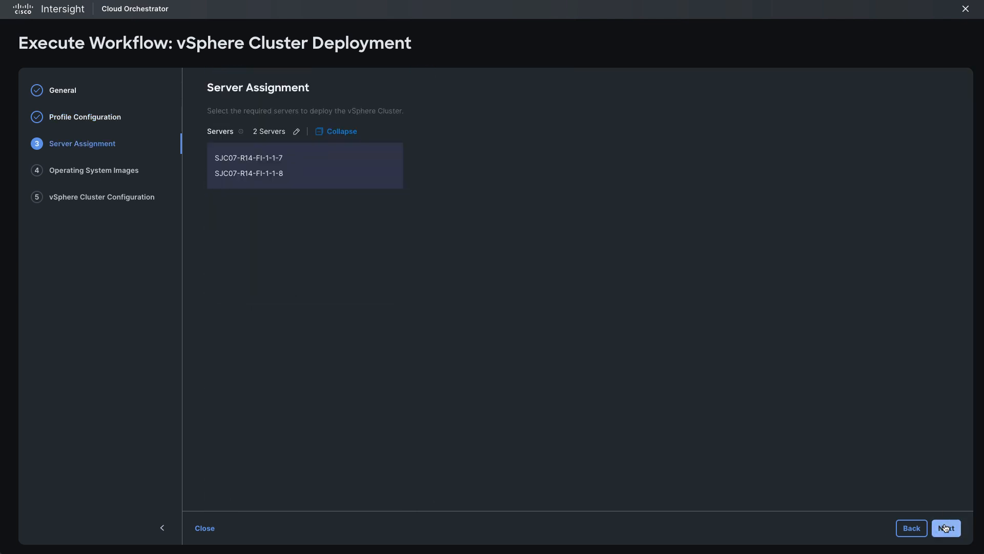
Keep the assigned servers and ESXi/SCU images, set Cluster Name SJC07-ESXi-clone, and execute
{"action": "left_click", "coordinate": [945, 528]}
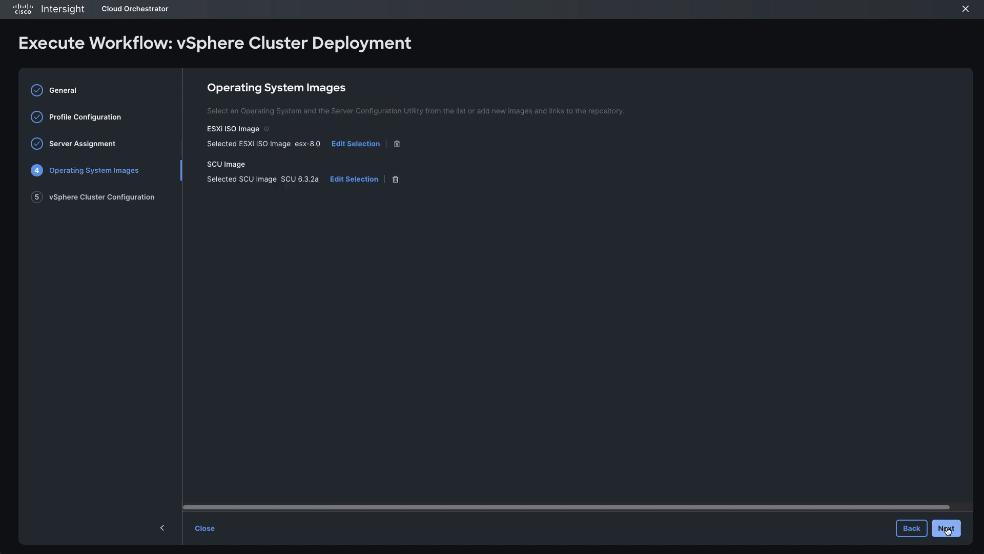
{"action": "left_click", "coordinate": [945, 527]}
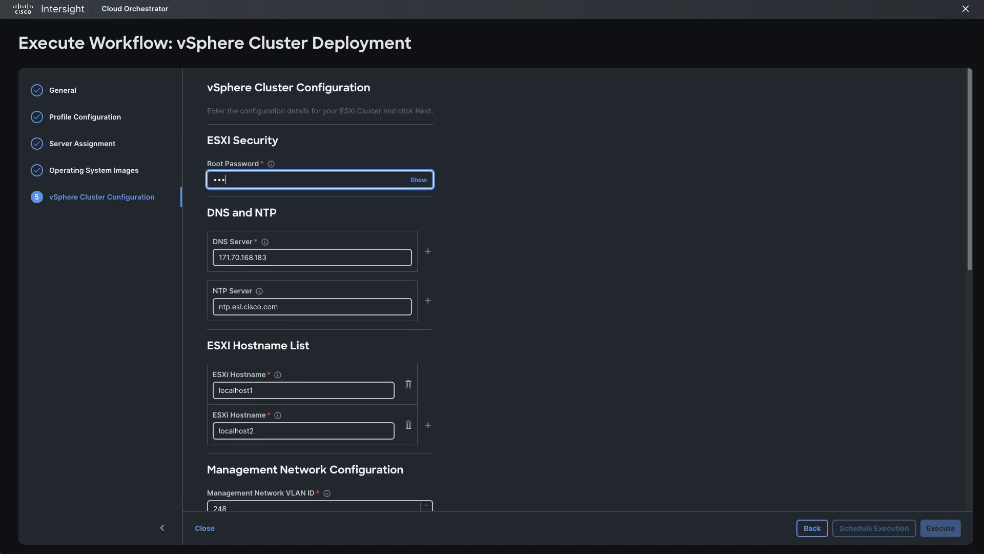
{"action": "scroll", "scroll_direction": "down", "scroll_amount": 3}
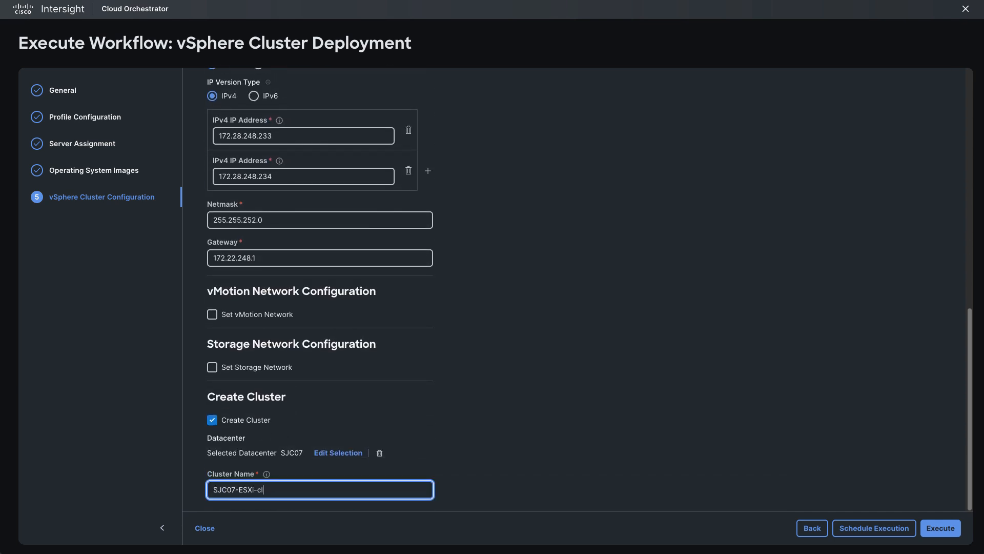
{"action": "type", "text": "one"}
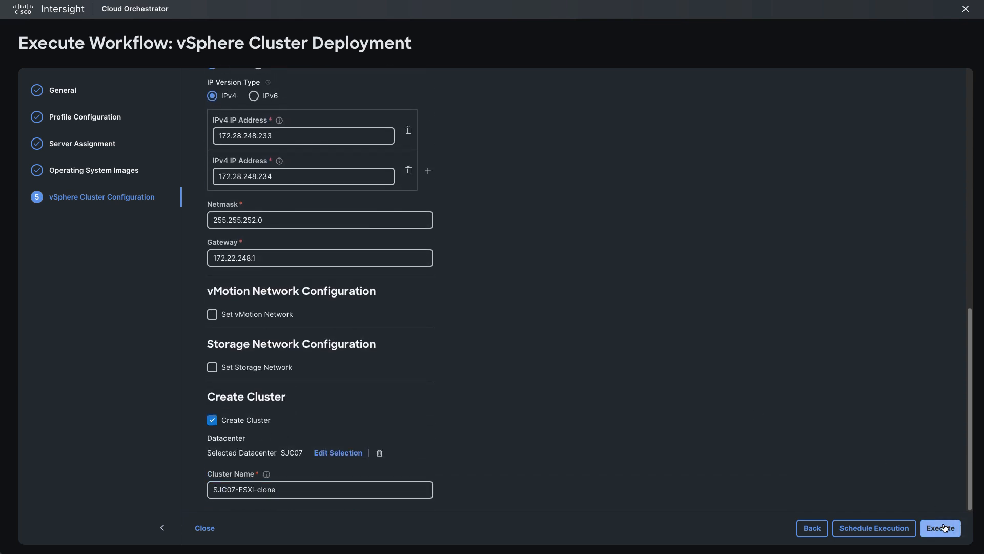
{"action": "left_click", "coordinate": [941, 529]}
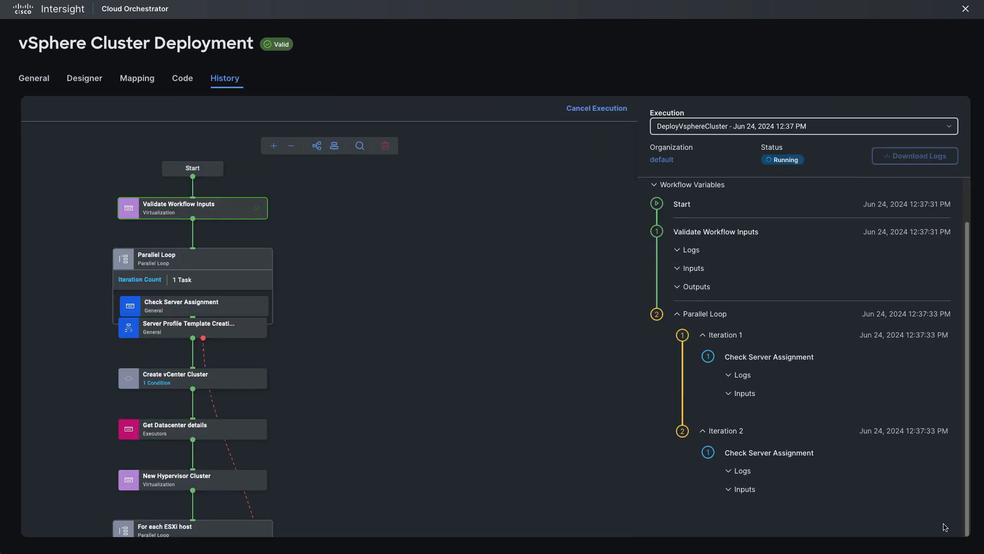